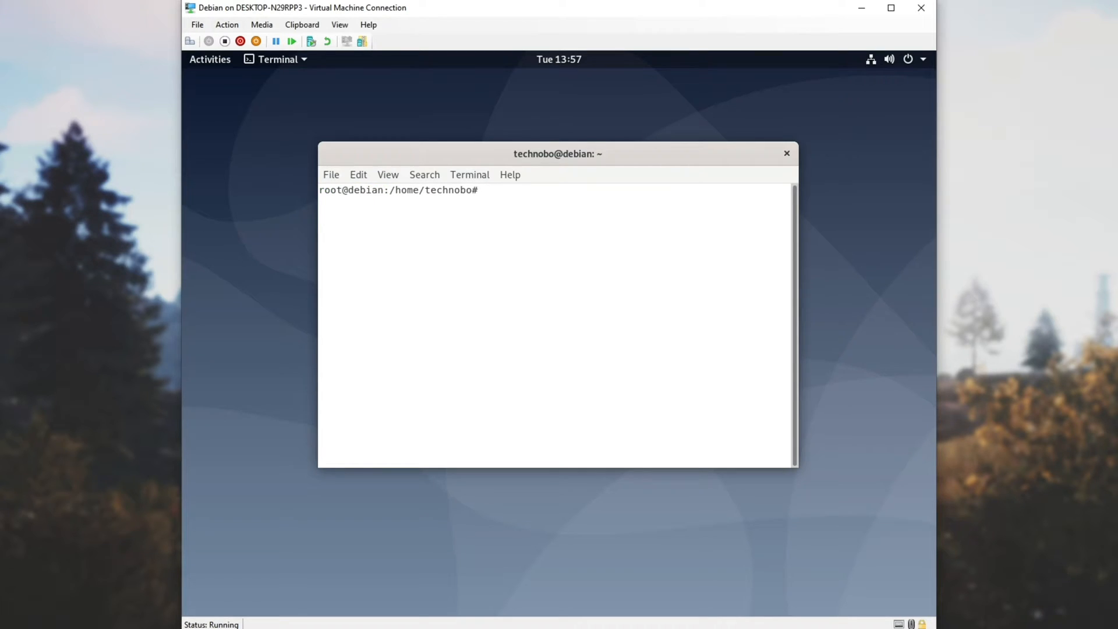
Check the installed Samba version with sudo samba --version (reports 4.9.5)
text(sudo)
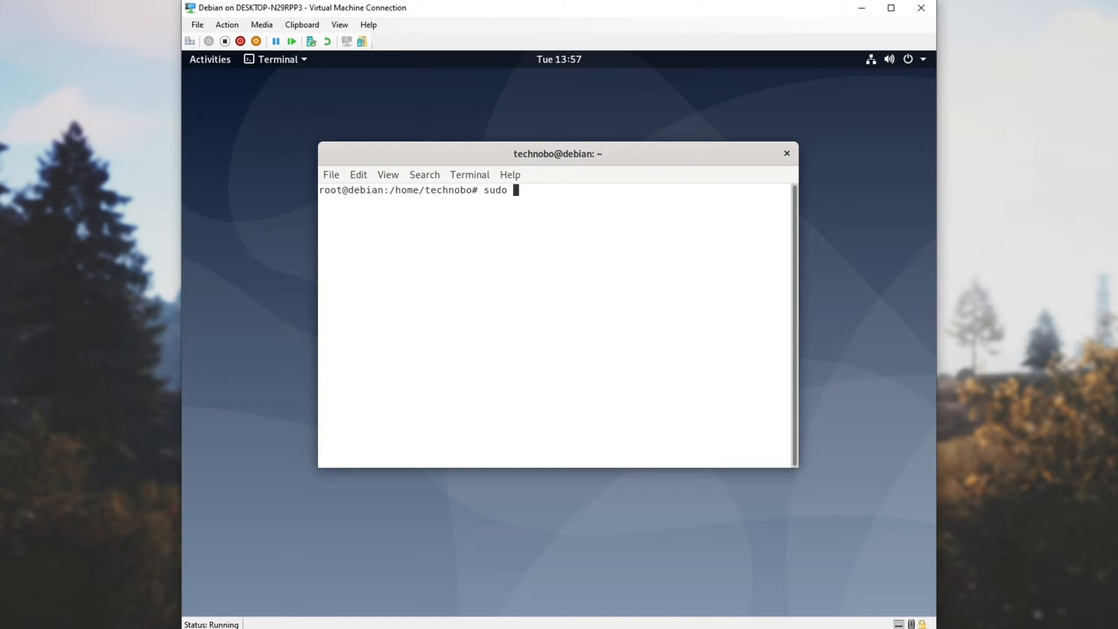
text(samba --version)
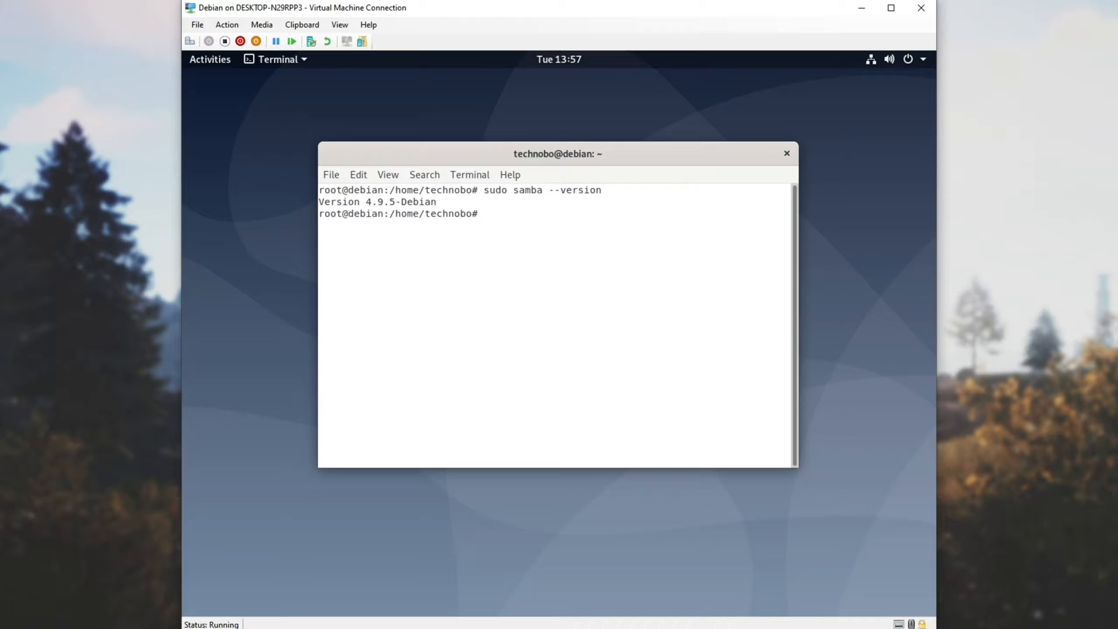
text(samba --version)
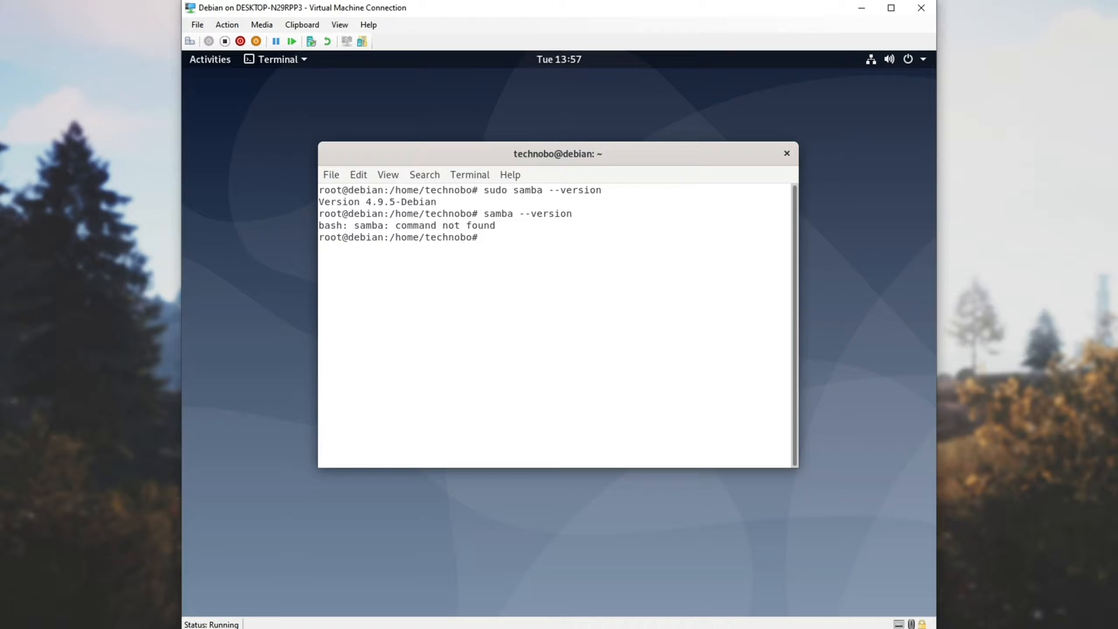
Confirm samba and samba-client are already the newest versions via apt-get install, then clear the screen
text(apt-getr)
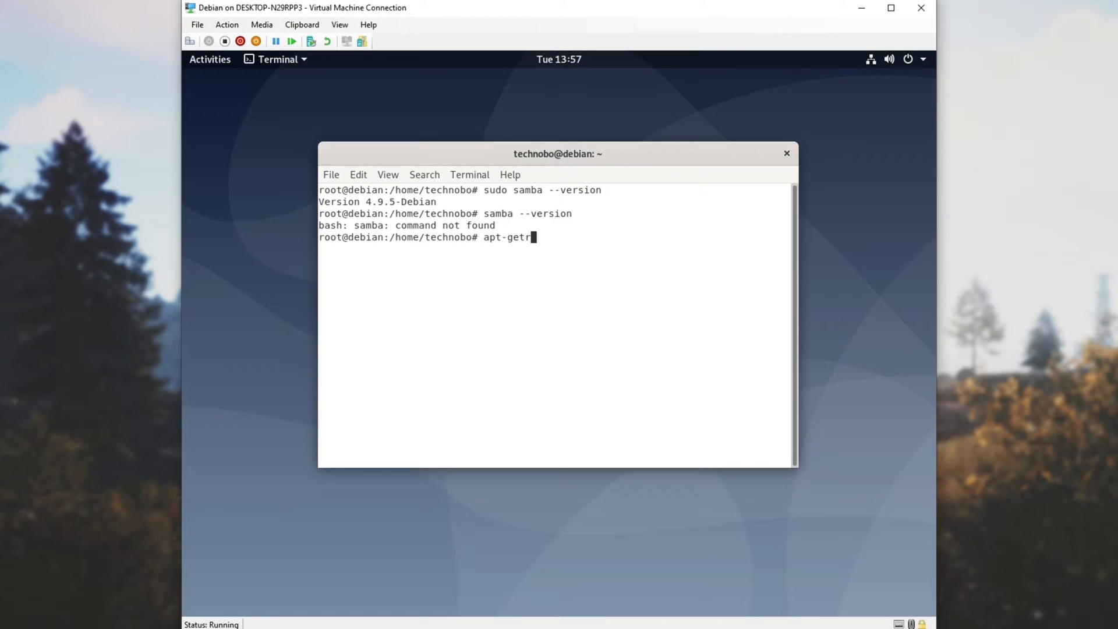
text(install samba)
text(apt-get)
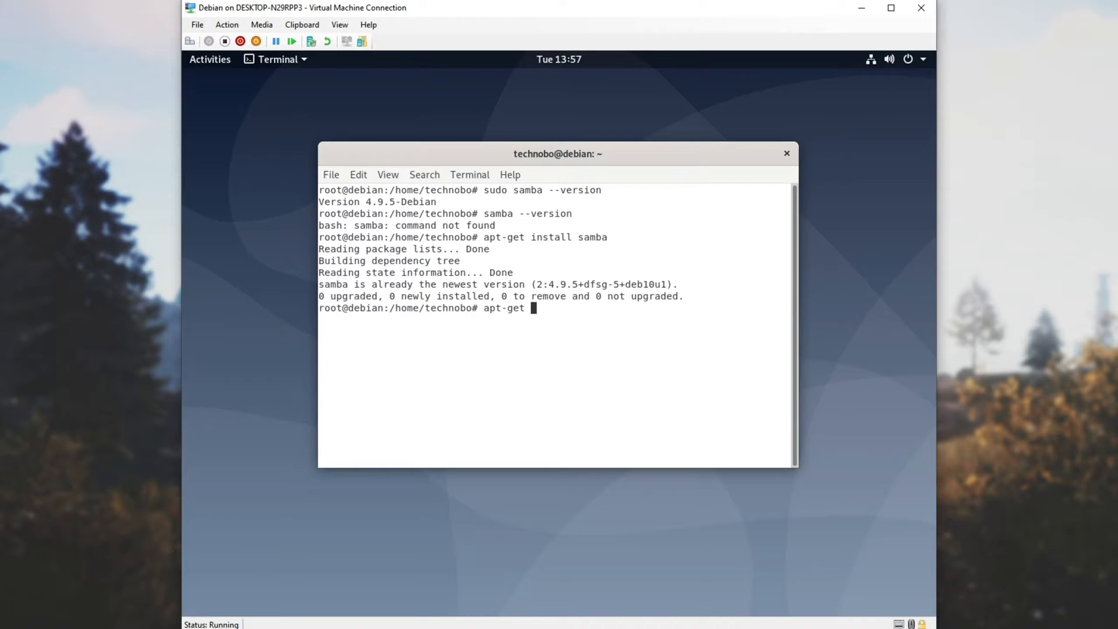
text(install samba-client)
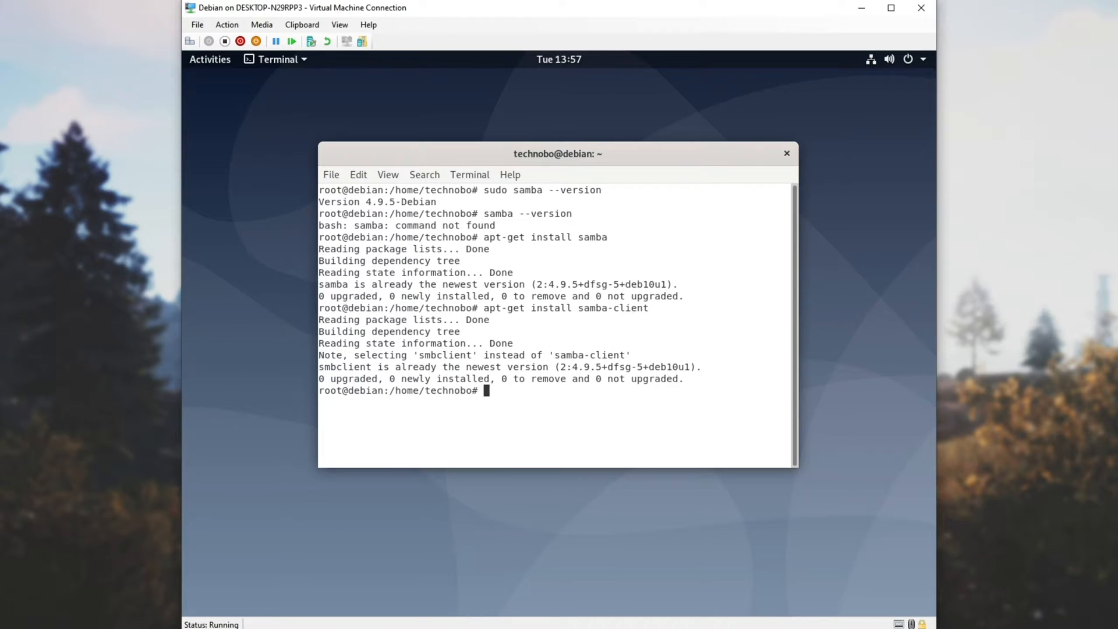
text(sudo samba)
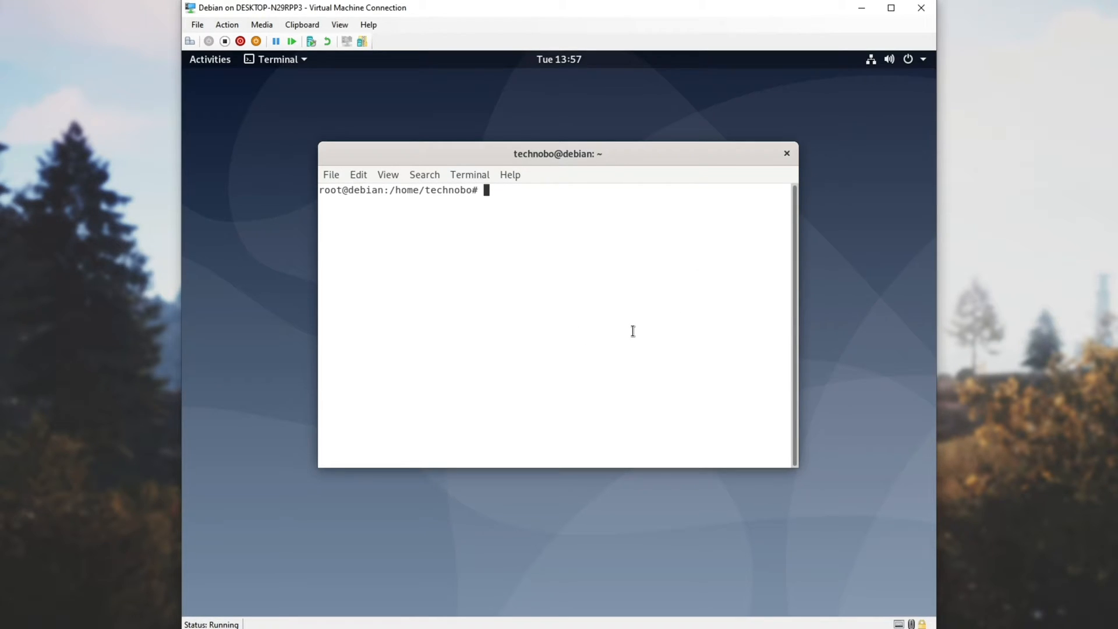
Begin a sudo mkdir /media/ command for the new mount folder
text(sudo)
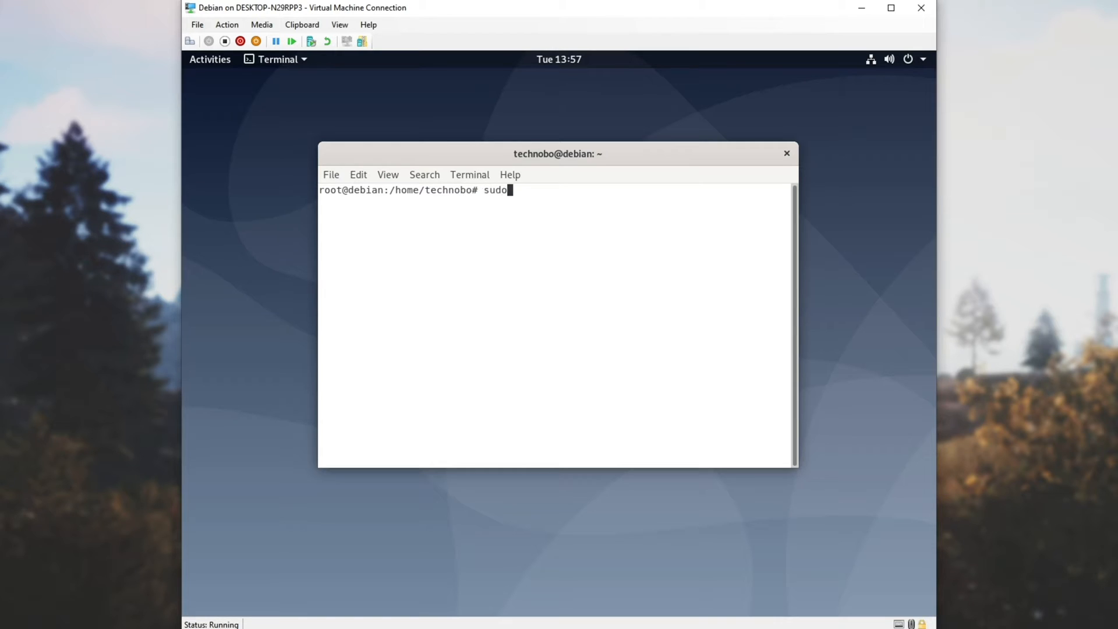
text(mkdir /media)
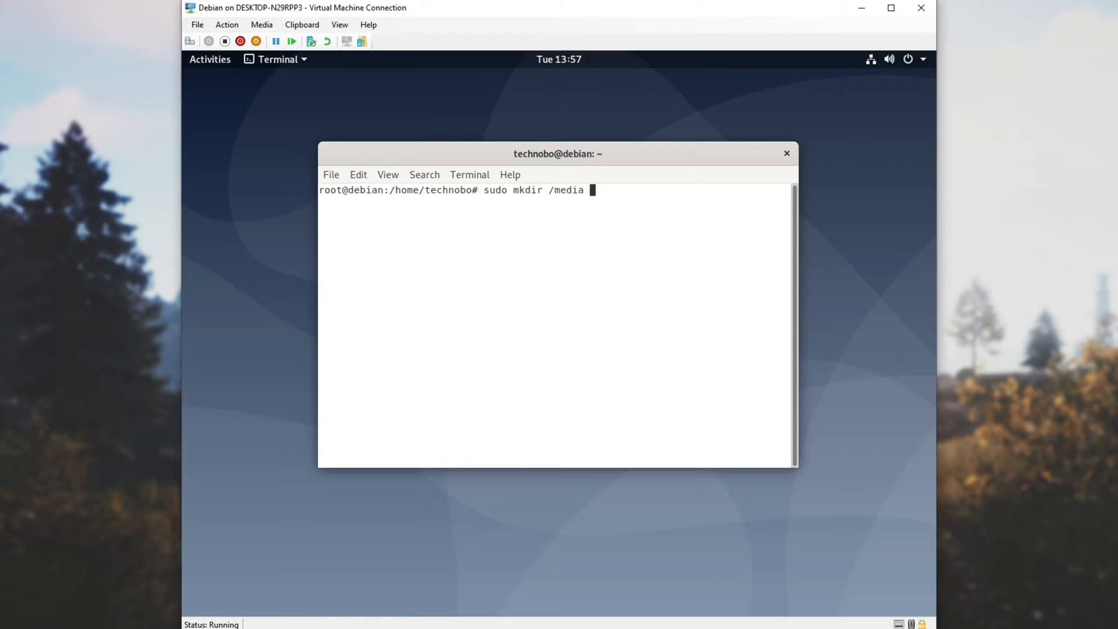
text(/)
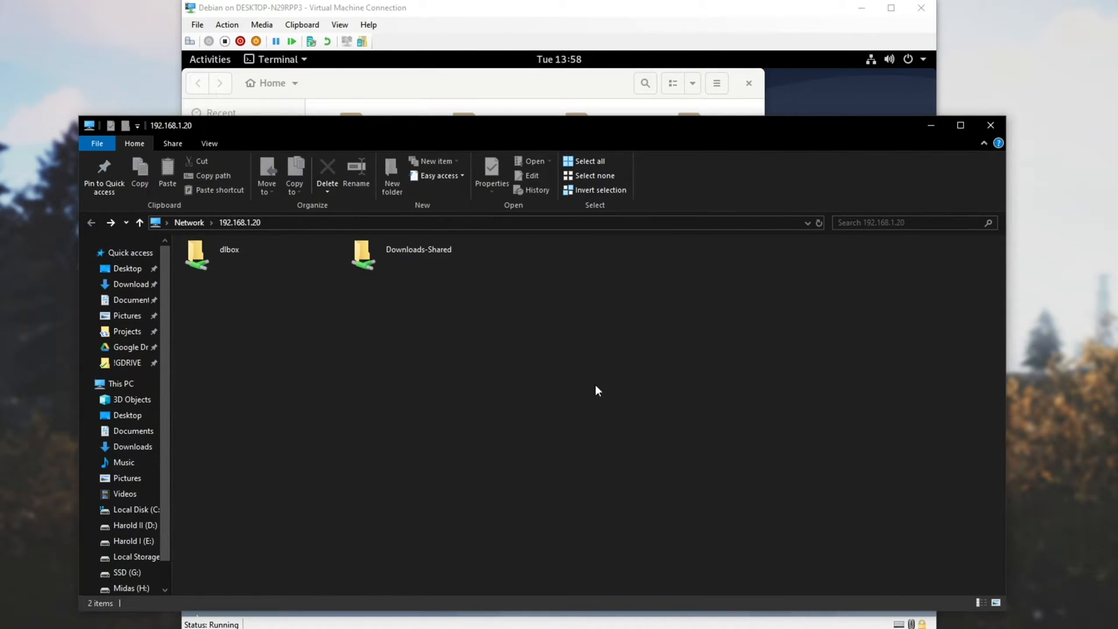
mouse_move(437, 303)
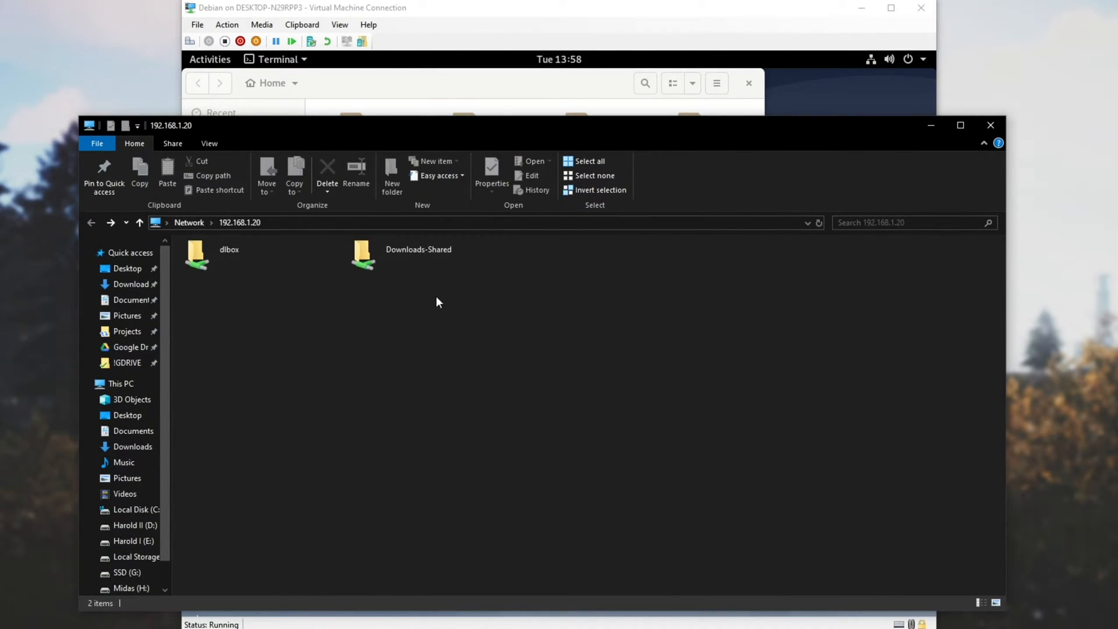
Read the Downloads-Shared share name on 192.168.1.20 in File Explorer and return to the VM
click(418, 255)
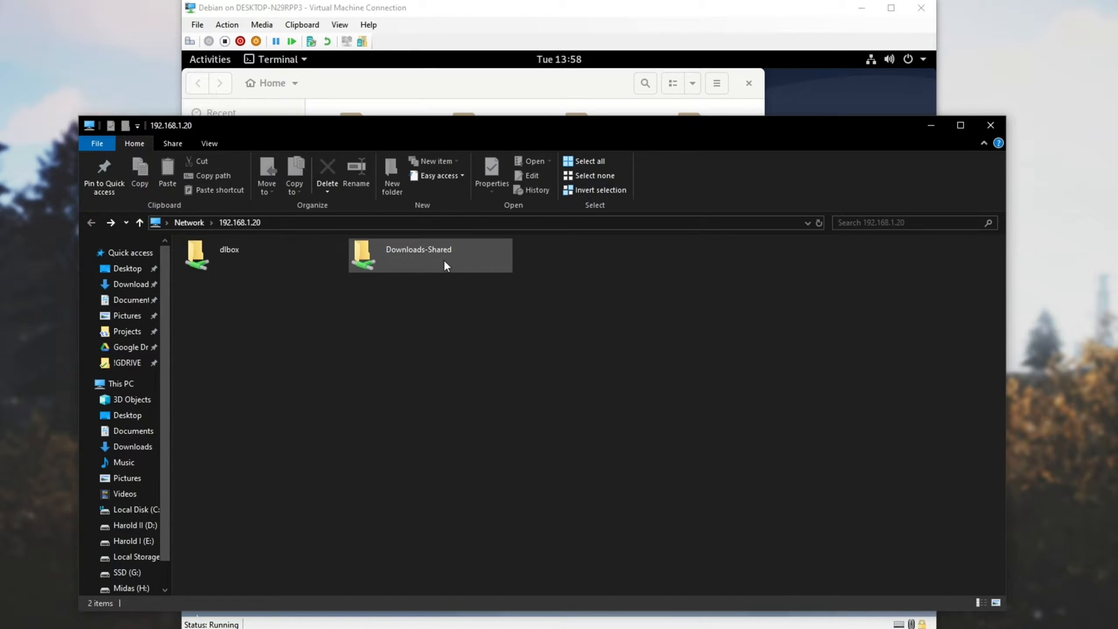
click(429, 255)
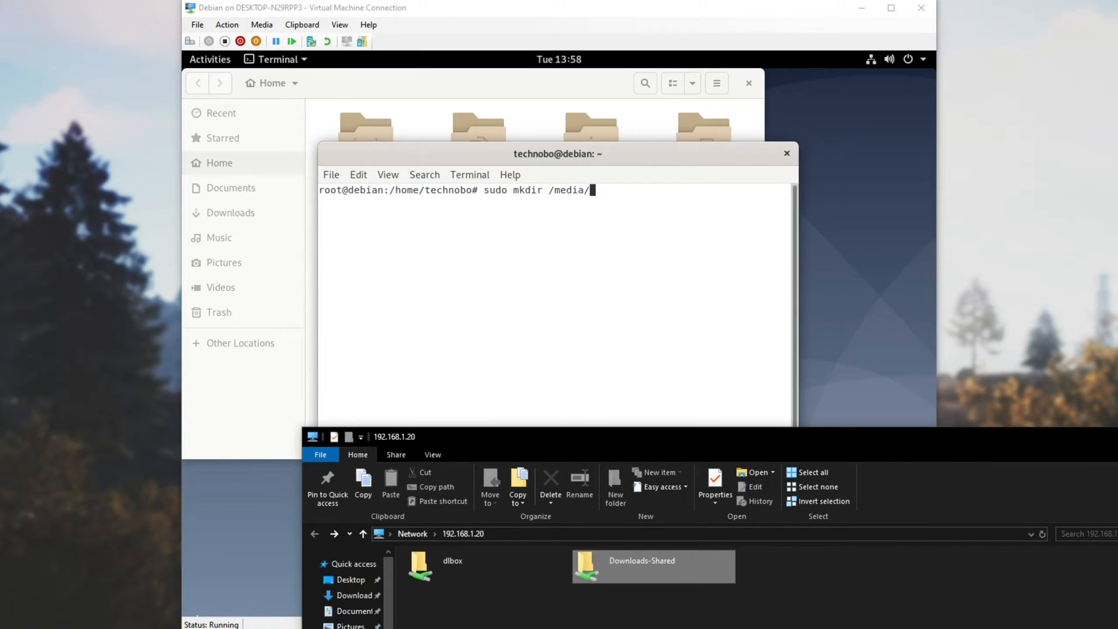
Create /media/Downloads-Shared and ensure cifs-utils is installed
text(Downloads-Shared)
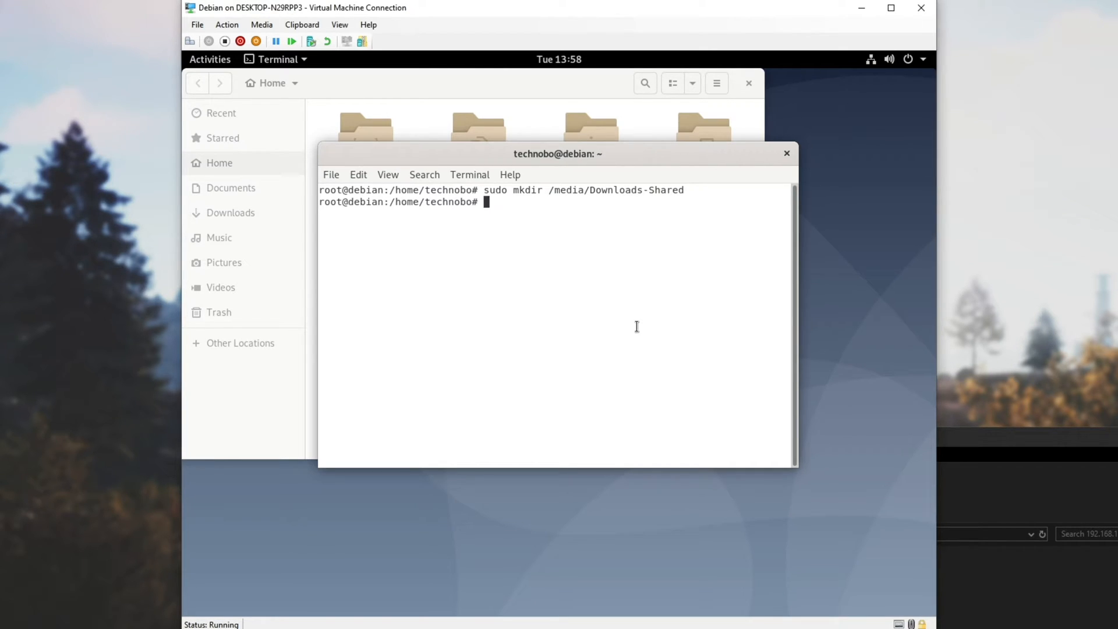
text(sudo apt-g)
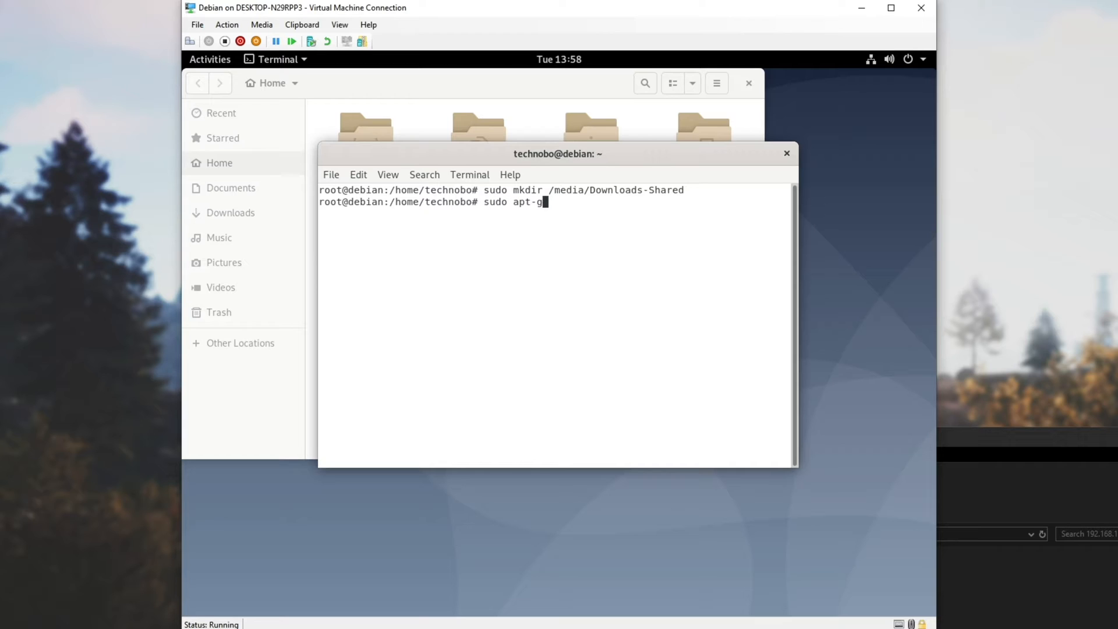
text(et install c)
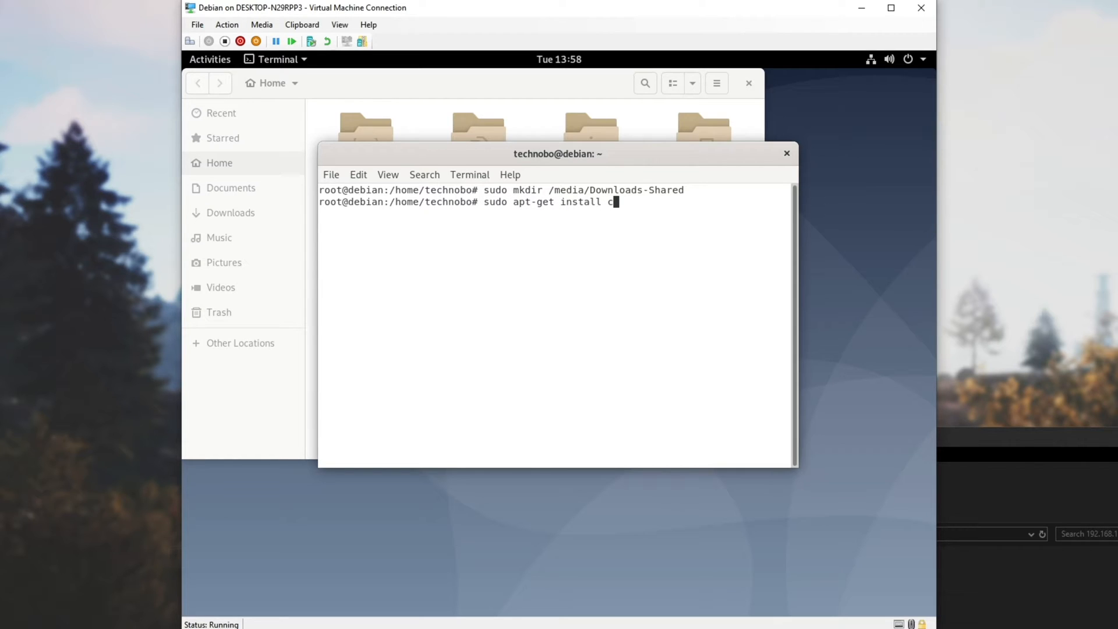
text(ifs-util)
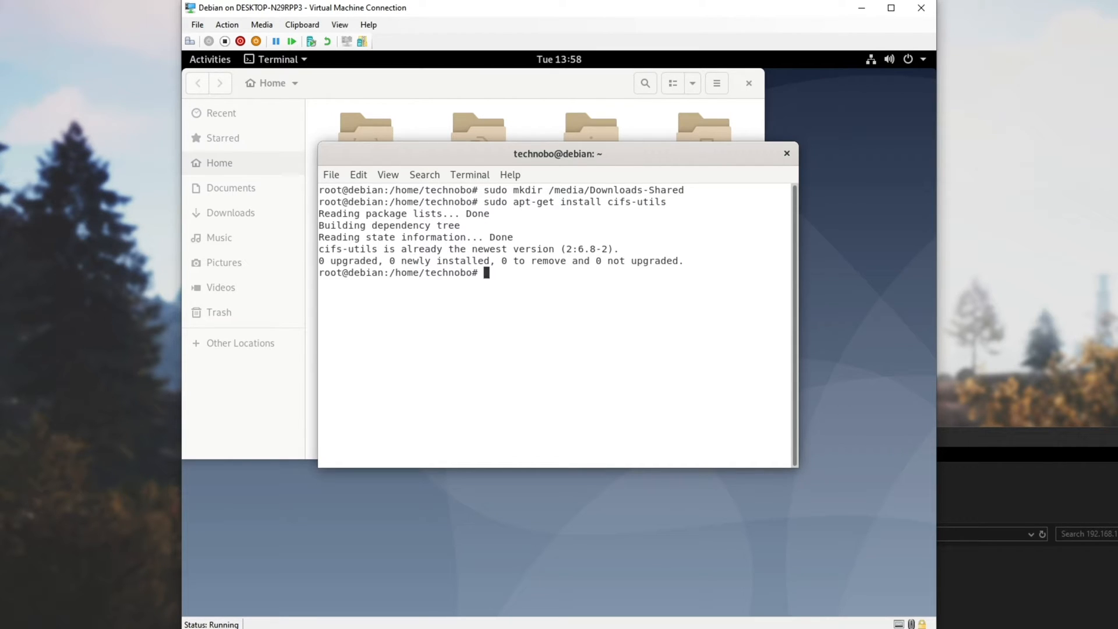
Ensure libnss-winbind and winbind are installed via sudo apt-get install
text(sudo apt-get instal)
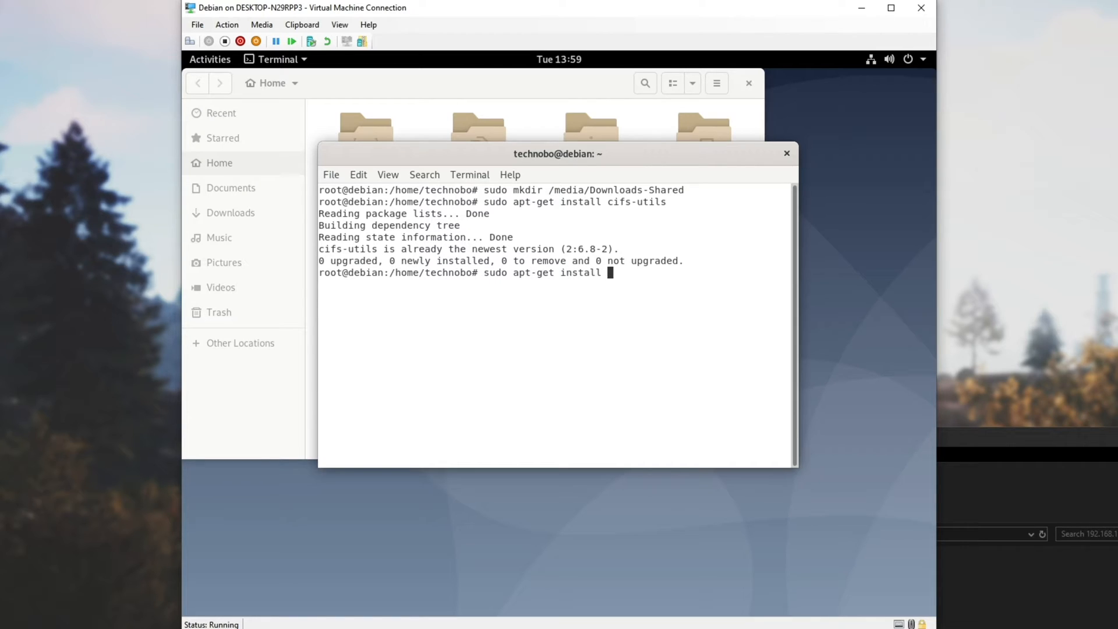
text(libnss-winbind winbind)
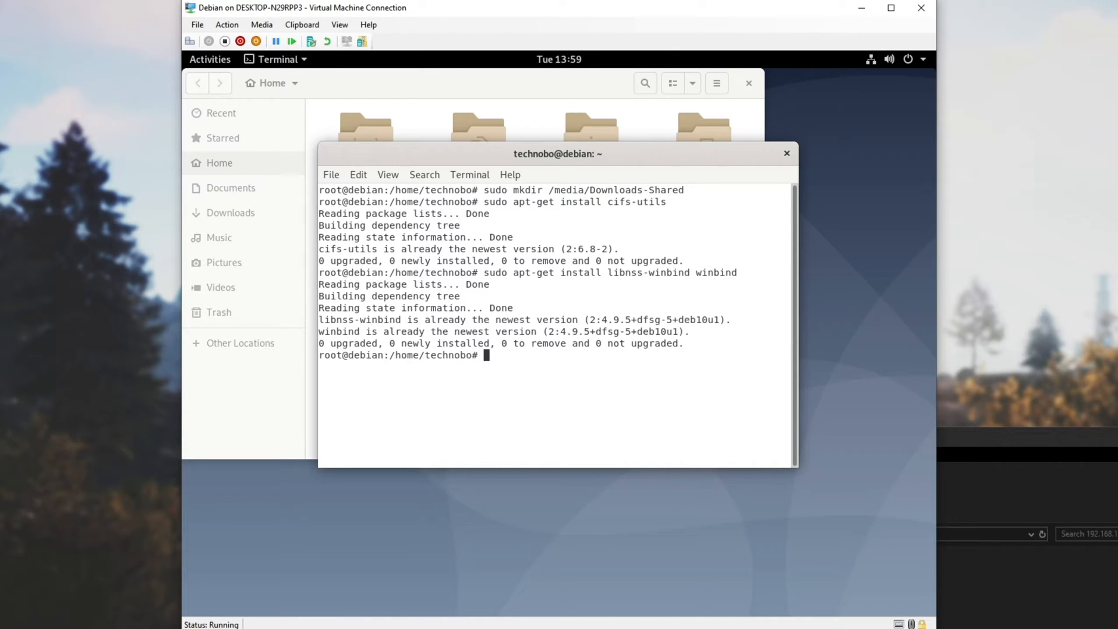
mouse_move(933, 278)
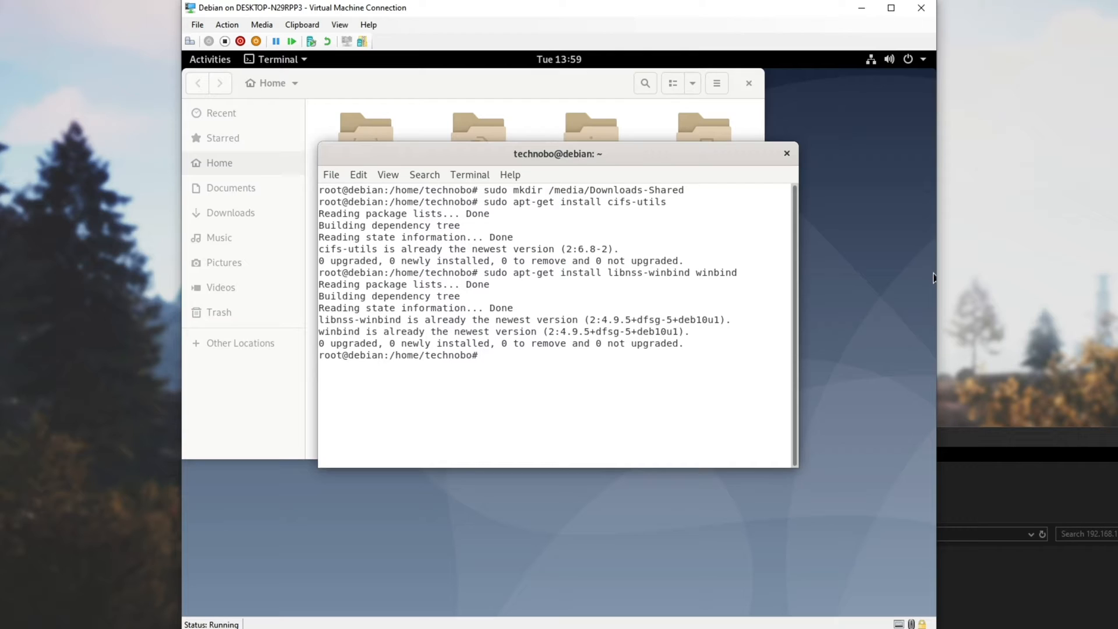
mouse_move(773, 345)
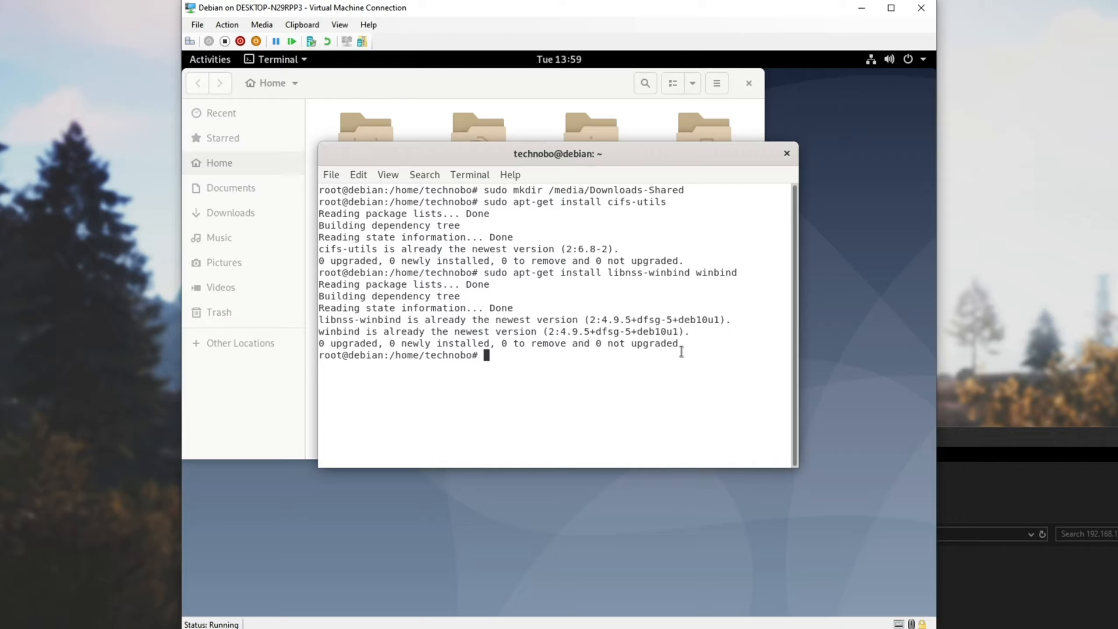
Edit /etc/nsswitch.conf in nano
text(nano)
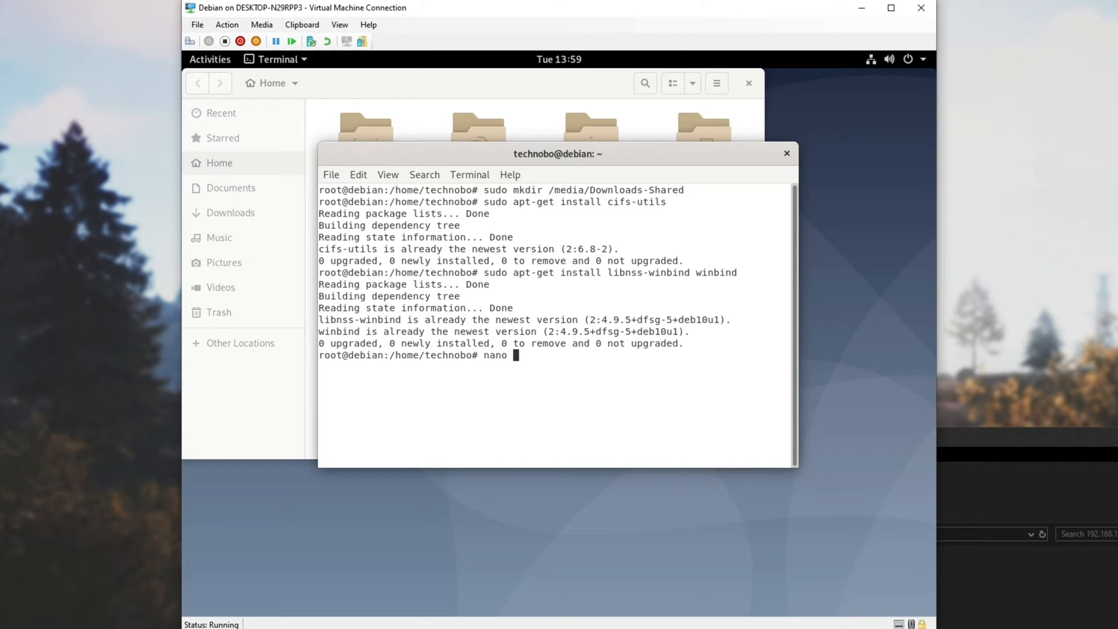
text(/etc/n)
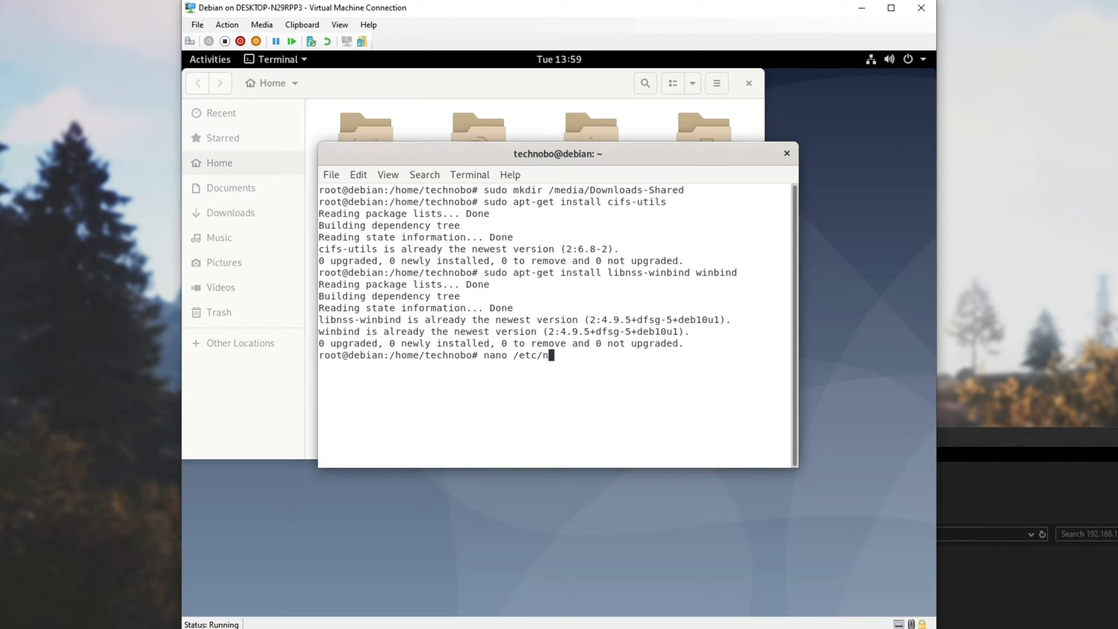
text(sswitch.con)
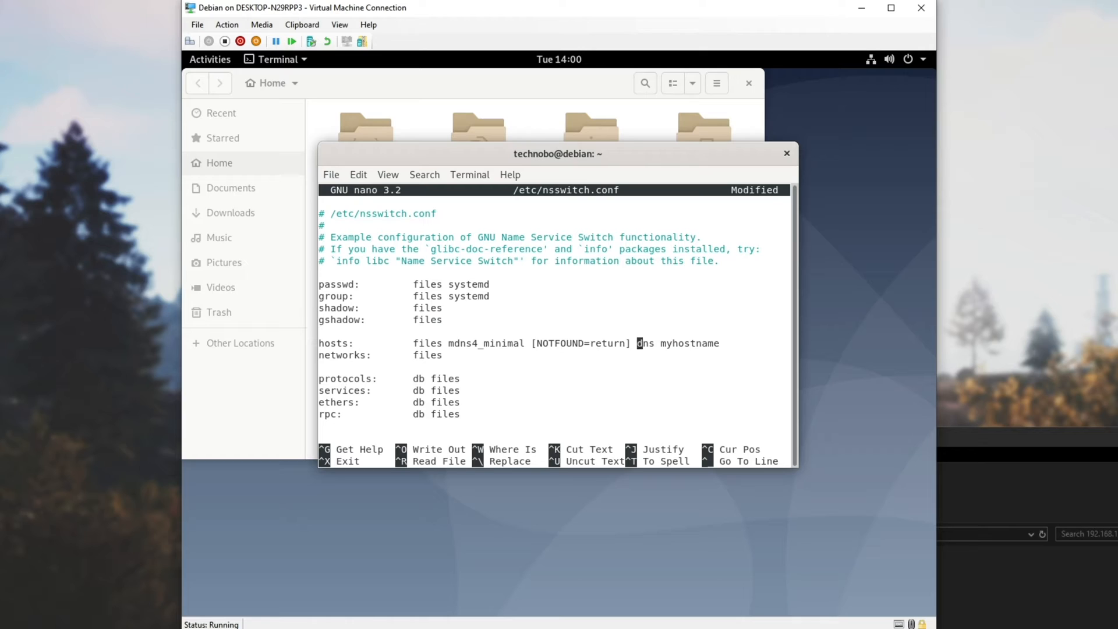
Add wins before dns on the hosts line, save the file and exit nano
text(w)
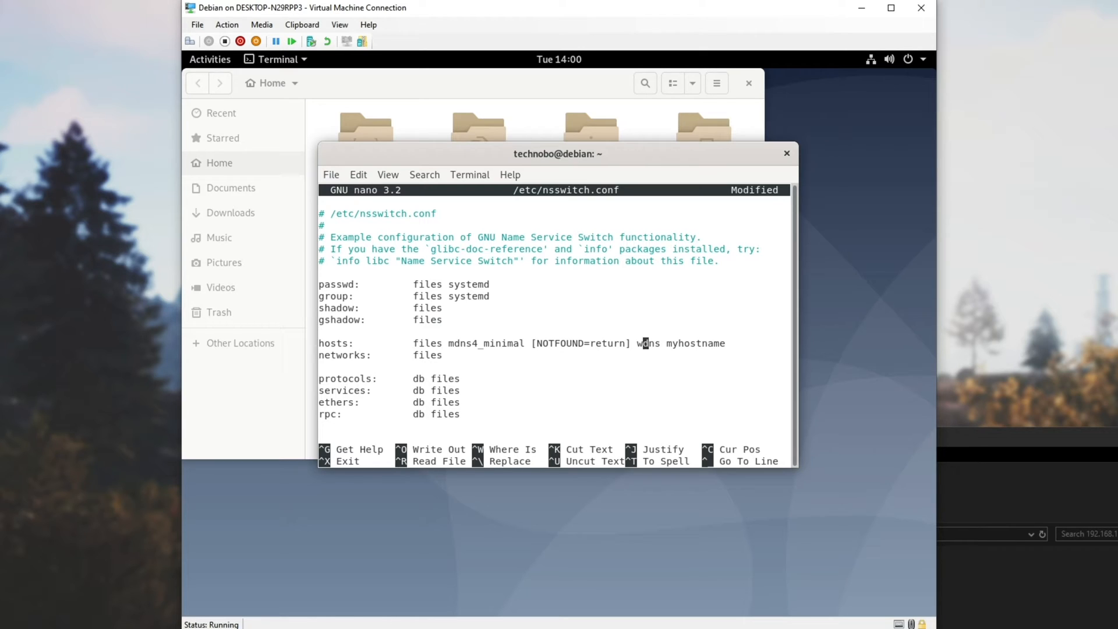
text(dns)
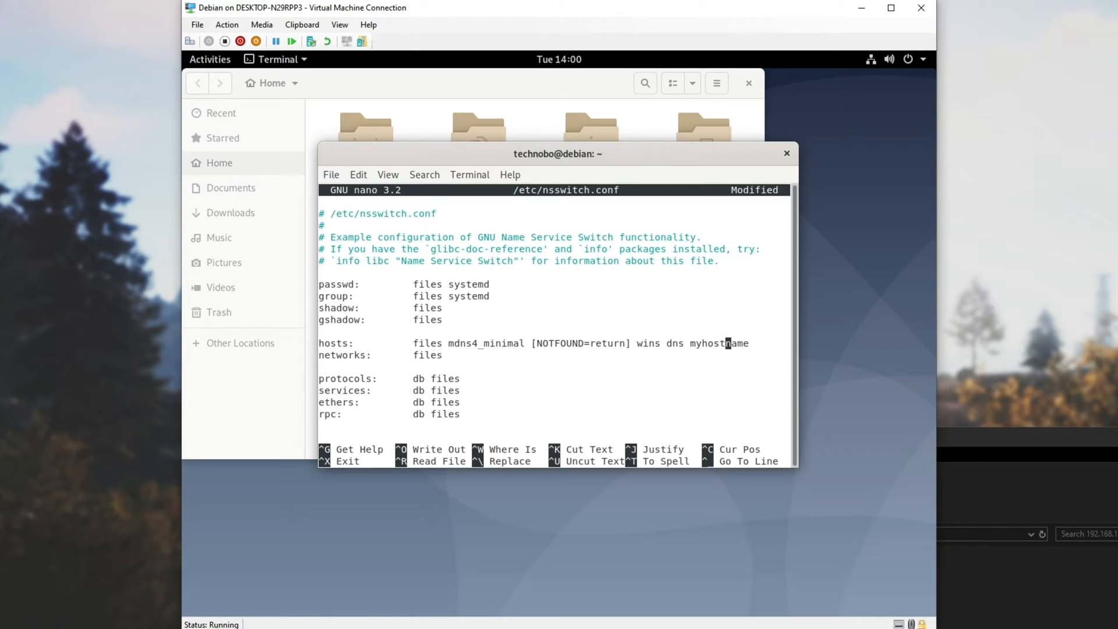
key(ctrl+o)
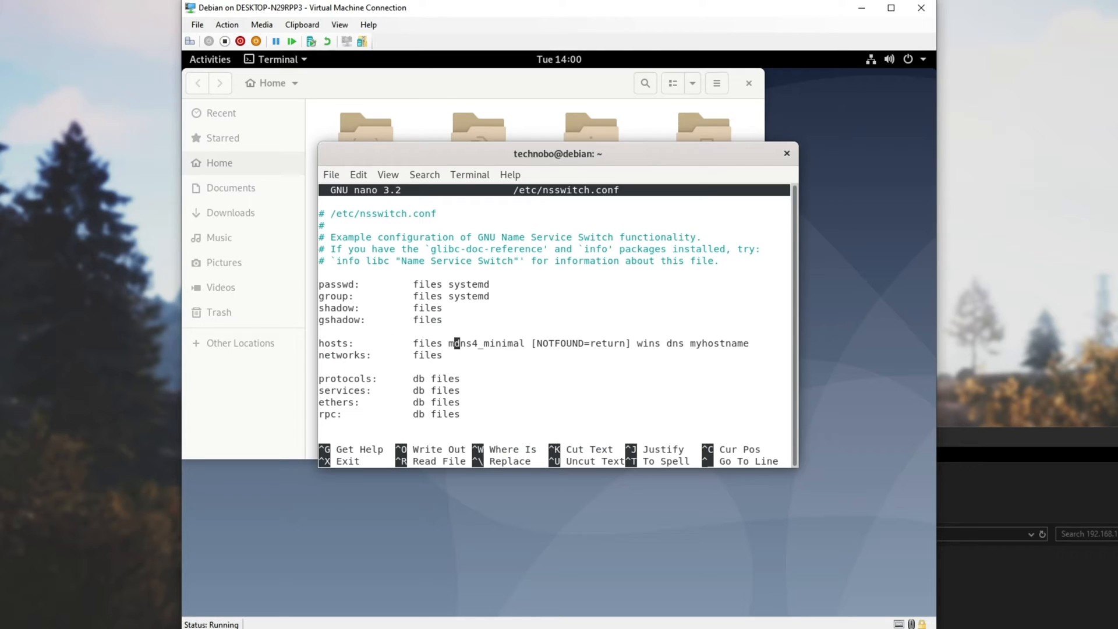
key(ctrl+x)
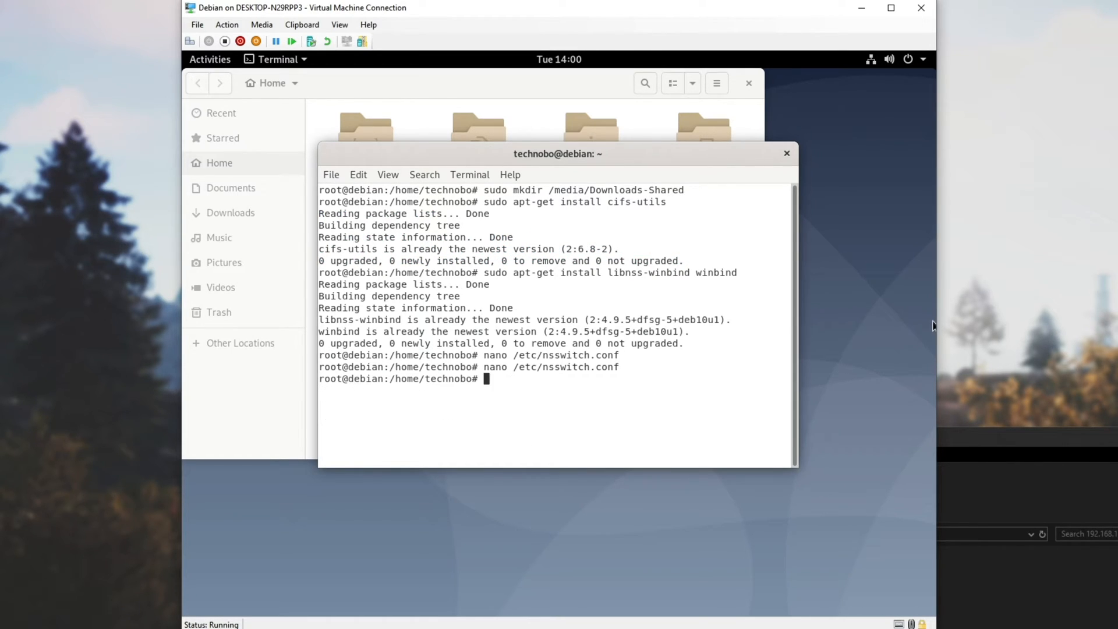
Restart the networking service with sudo service networking
text(sudo)
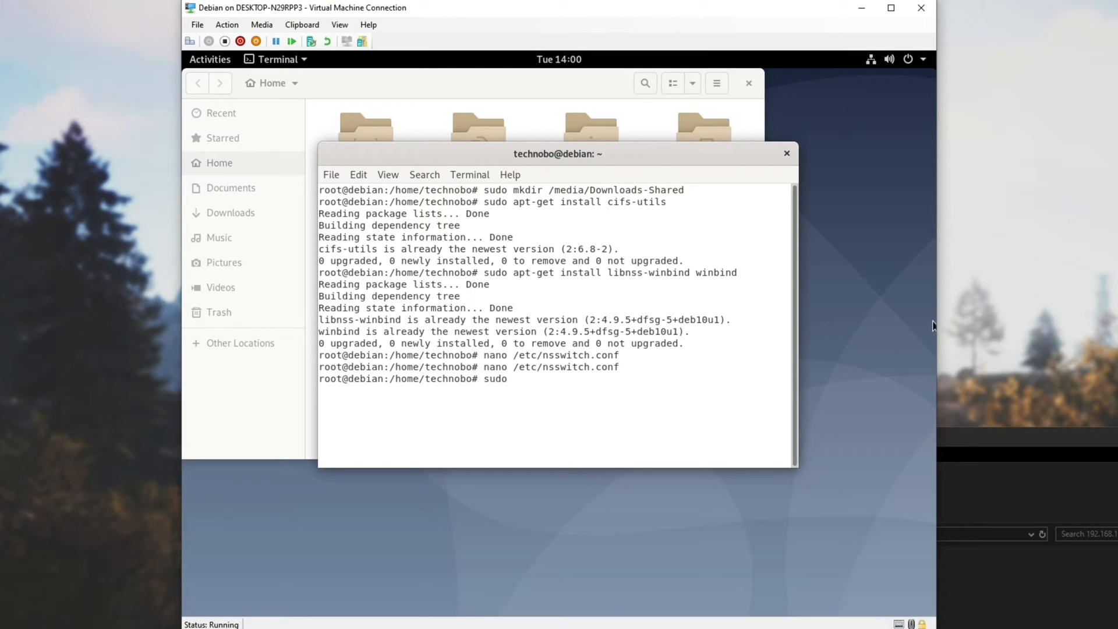
text(service networking restart)
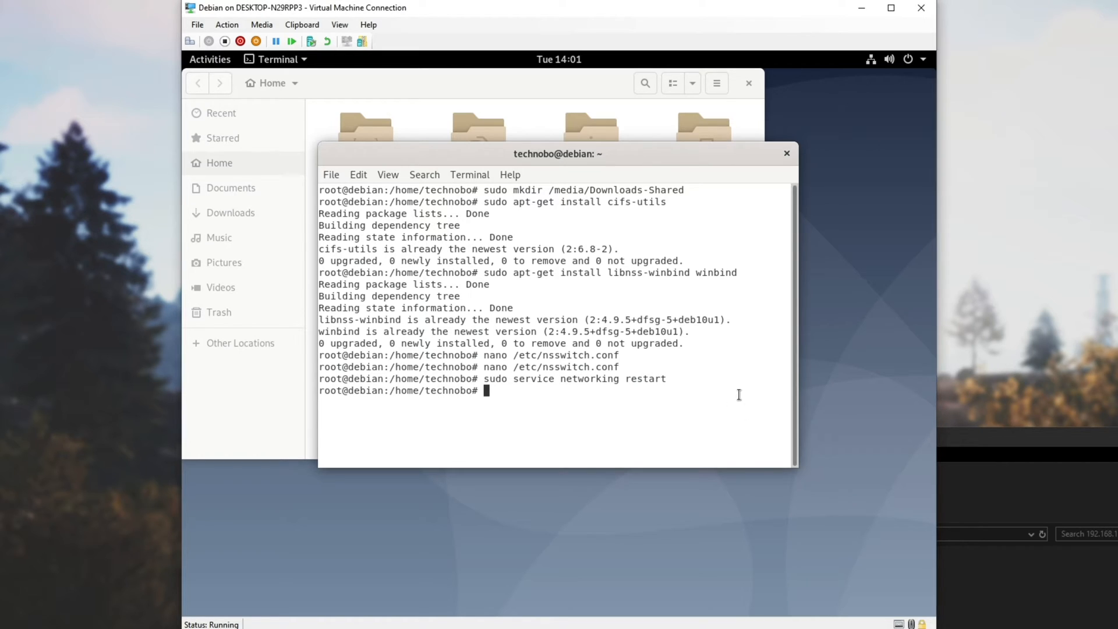
text(s)
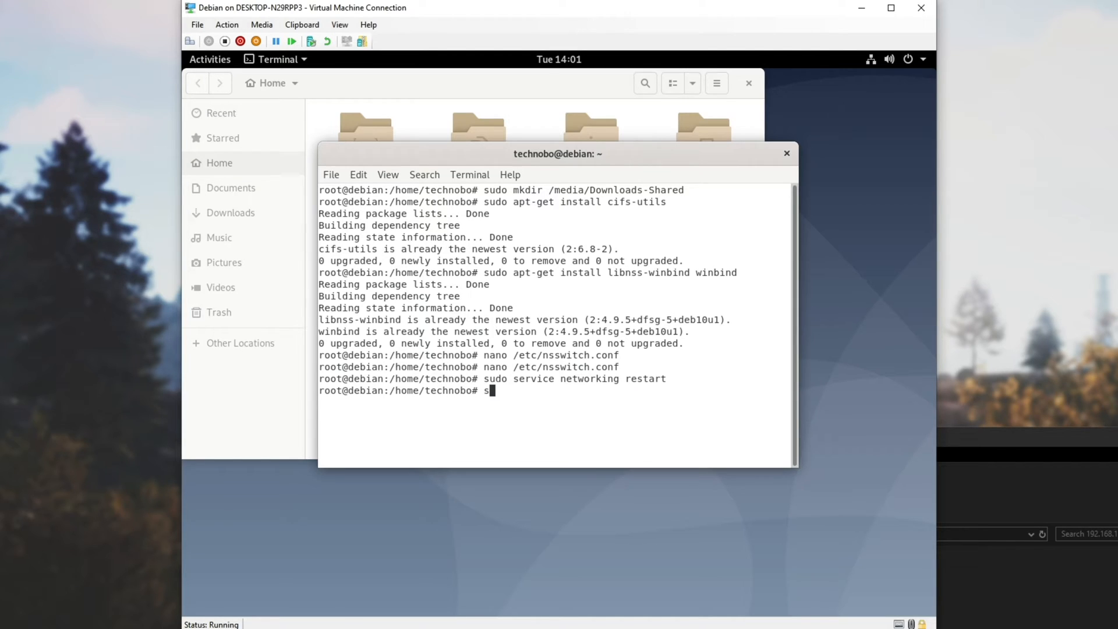
Back up /etc/fstab to /etc/fstab.old with sudo cp
text(udo cp)
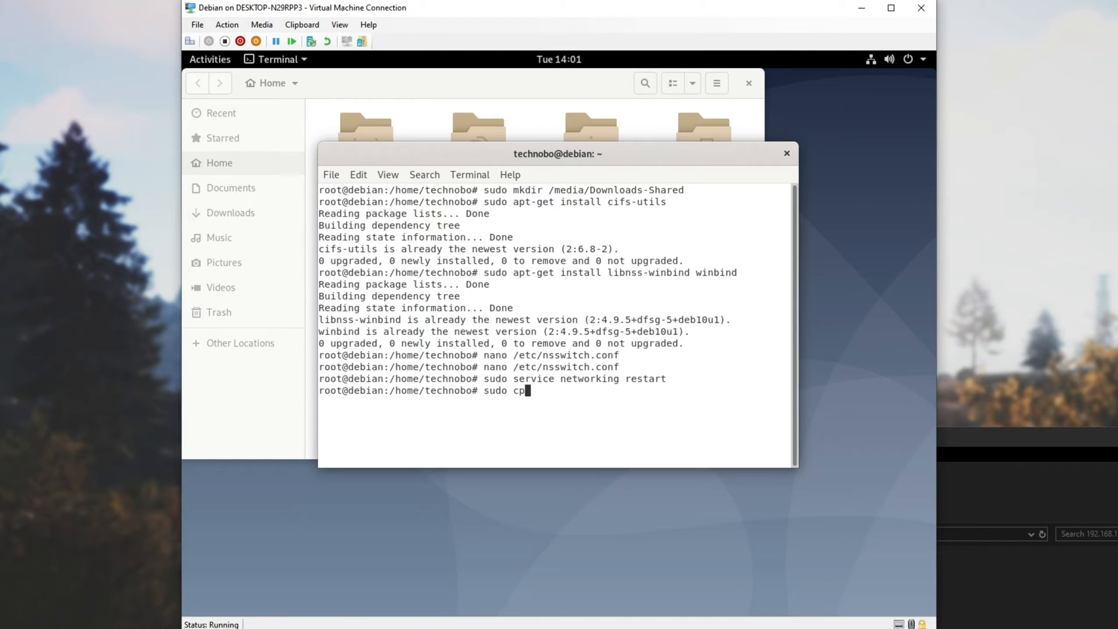
text(/etc)
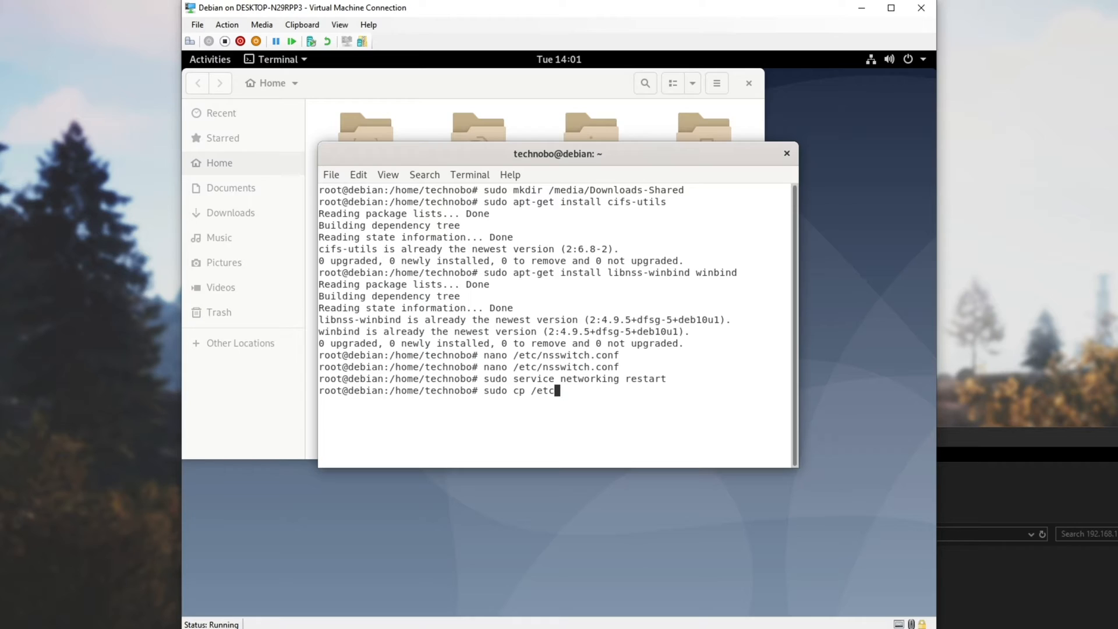
text(fstab)
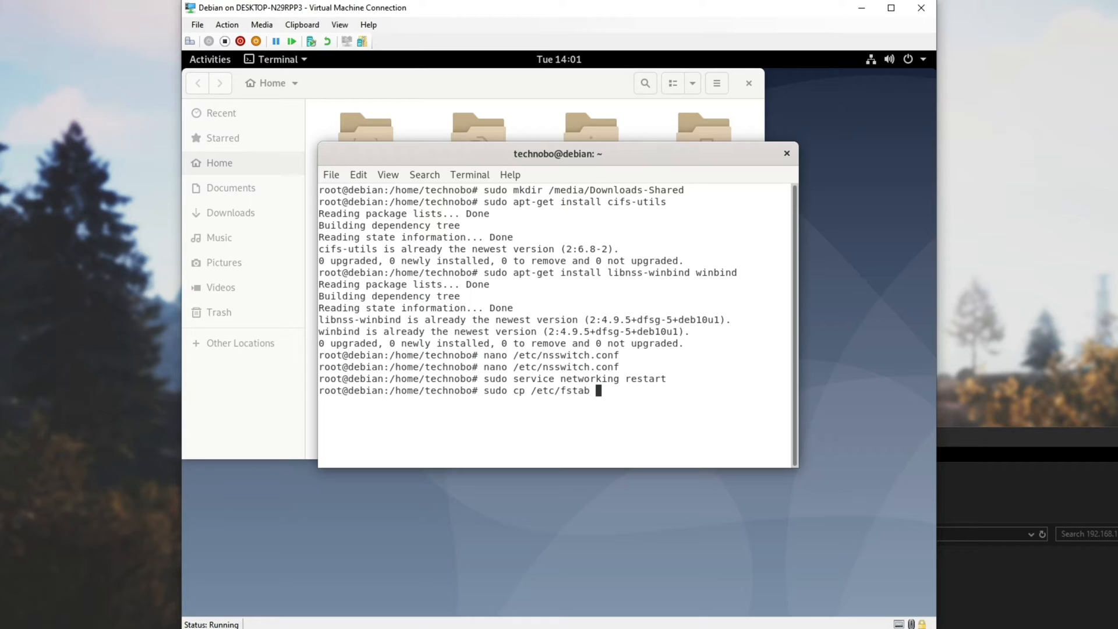
text(/etc/fst)
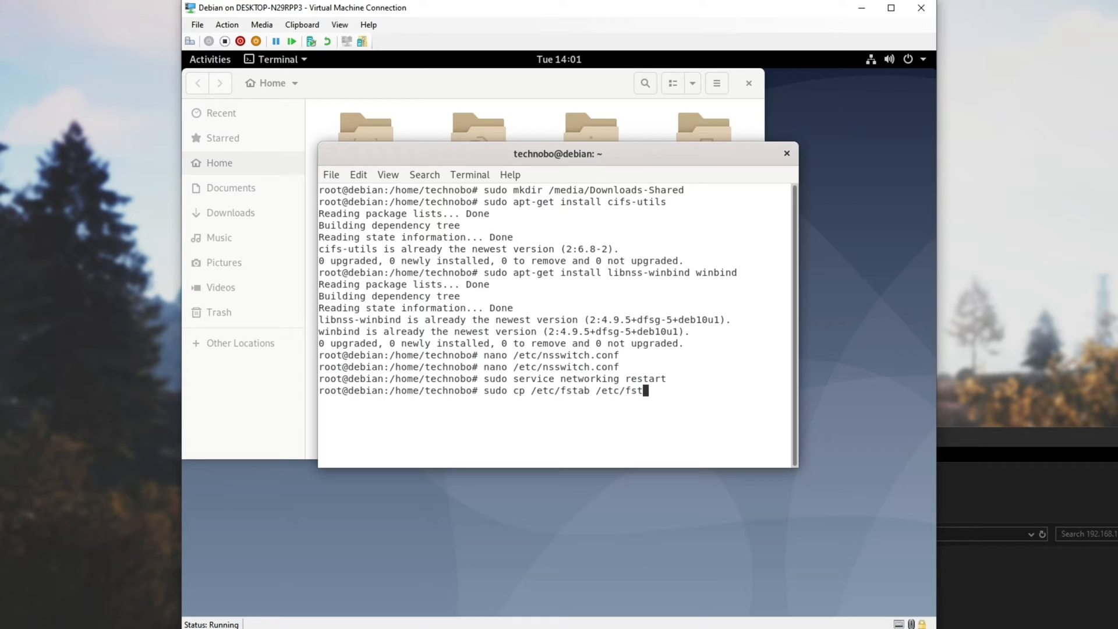
text(ab.old)
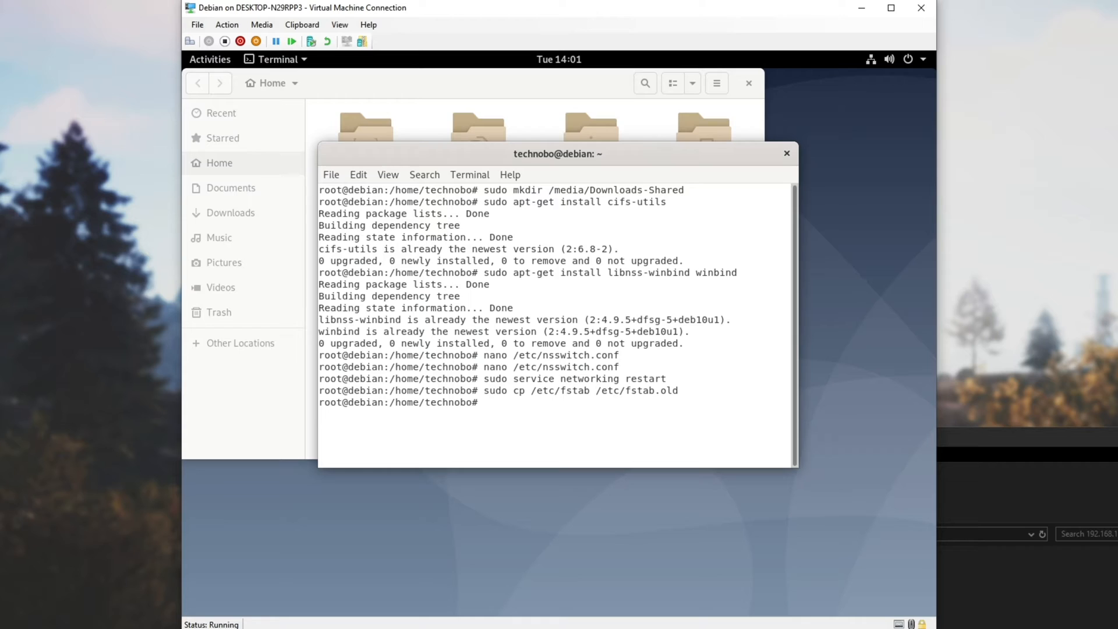
Start another sudo fstab command, then clear it from the prompt
text(sudo mv /etc/fstab.old /etc/)
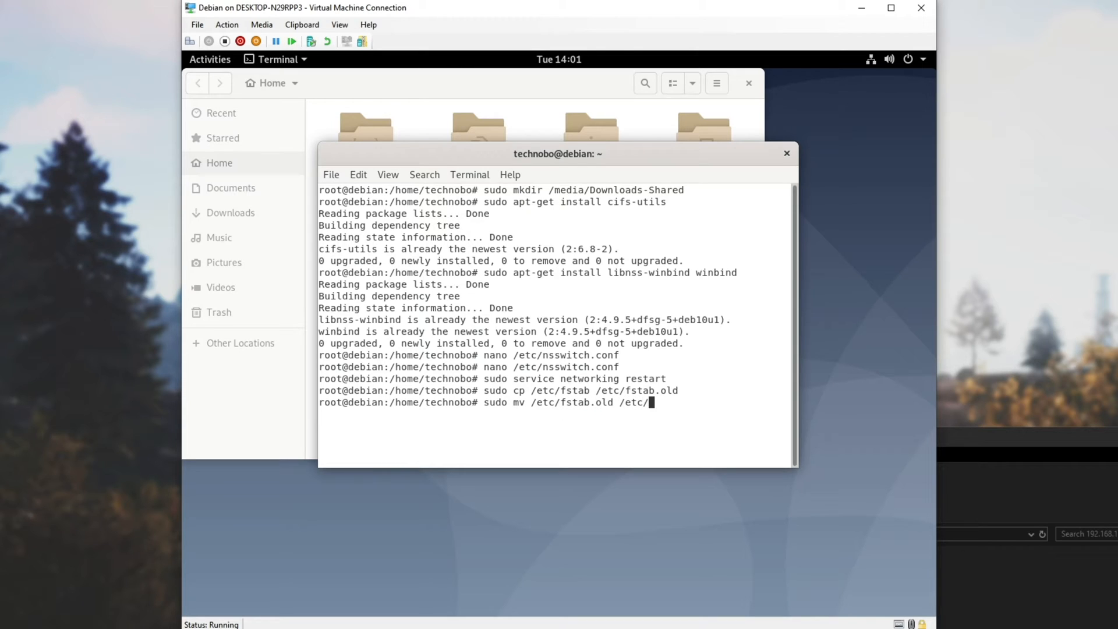
text(fstab)
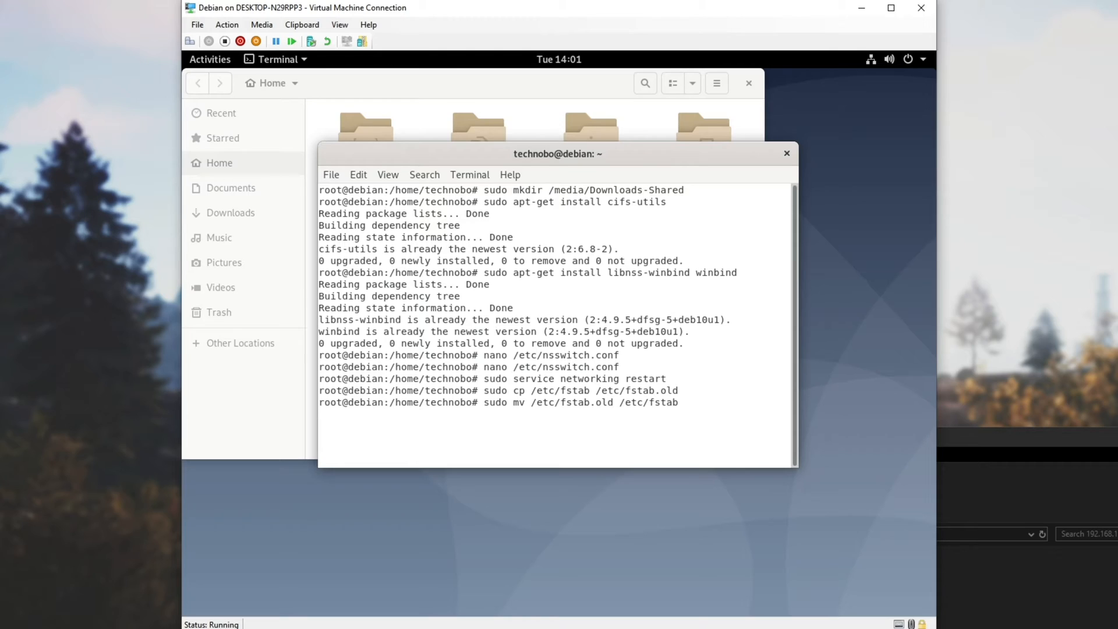
text(s)
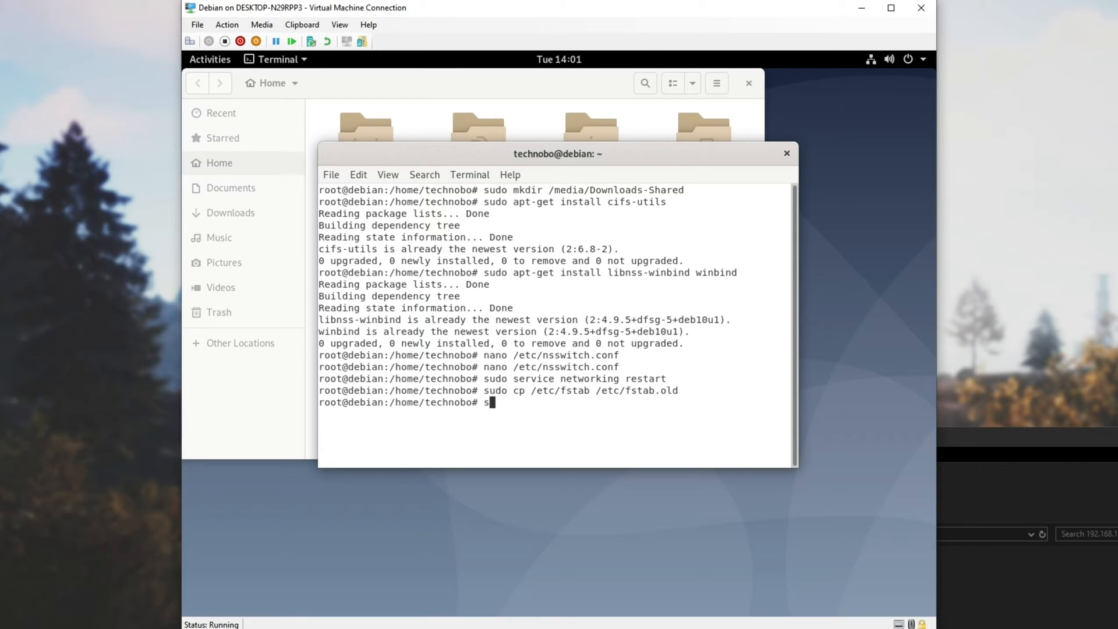
key(Backspace)
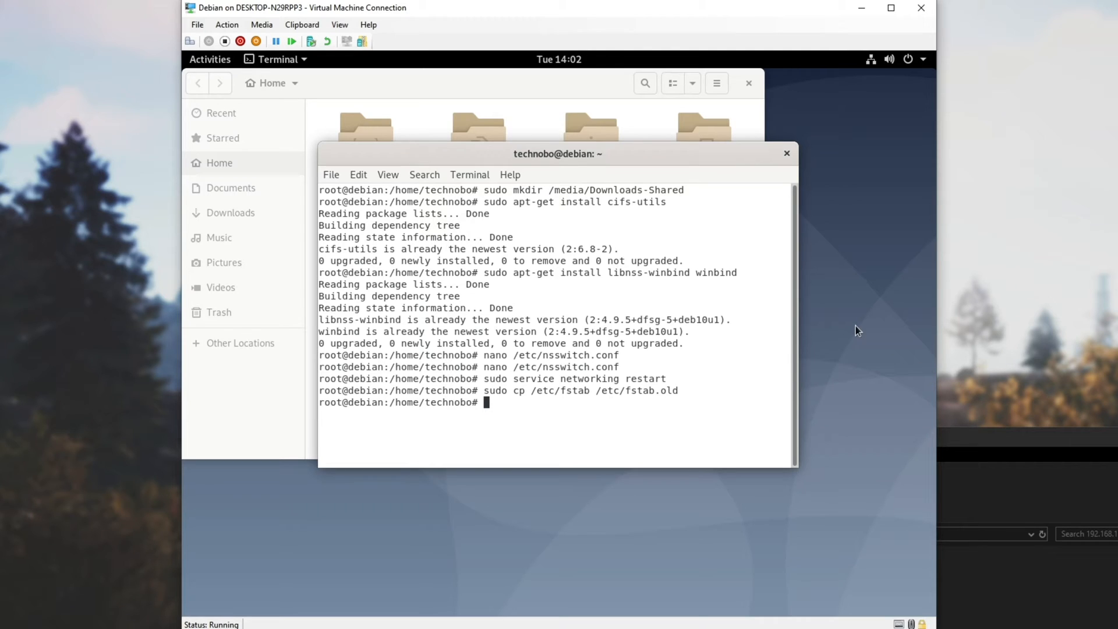
mouse_move(627, 179)
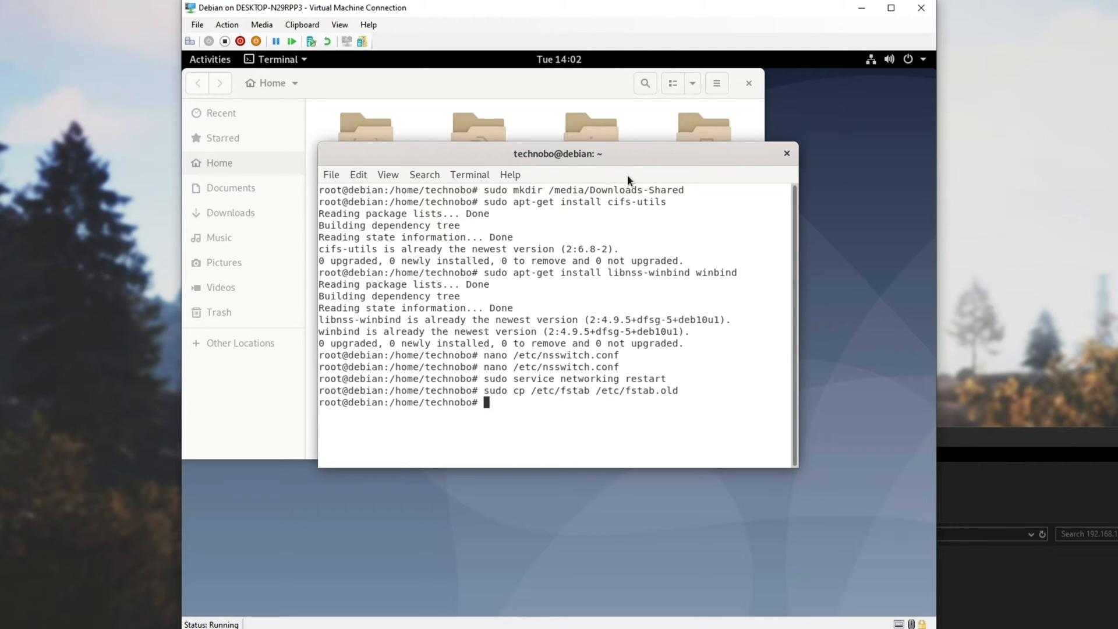
mouse_move(893, 347)
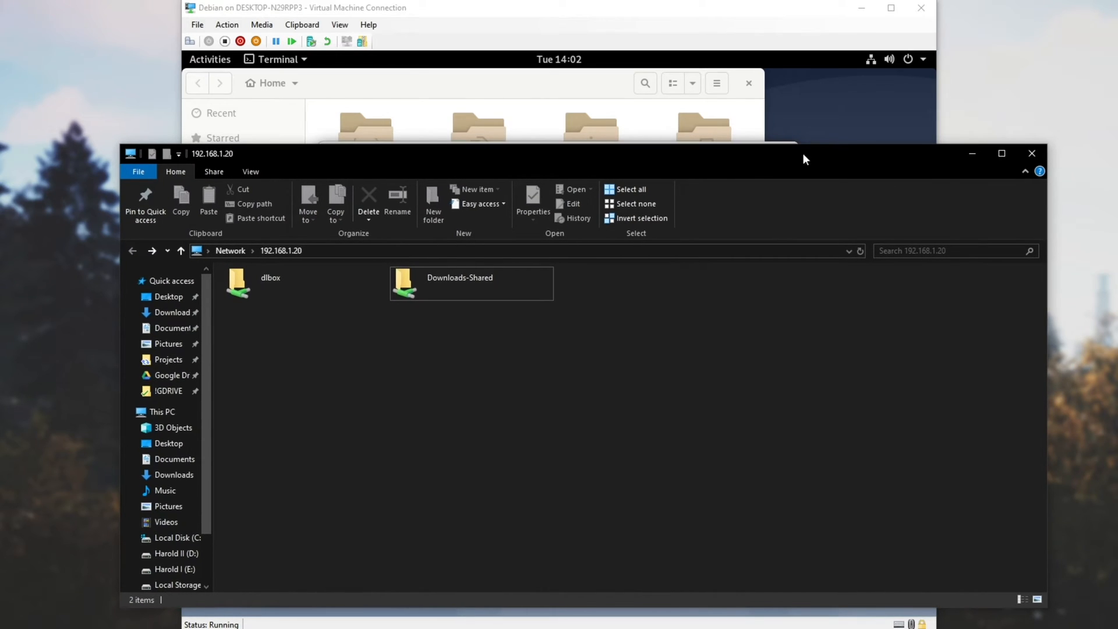
mouse_move(557, 56)
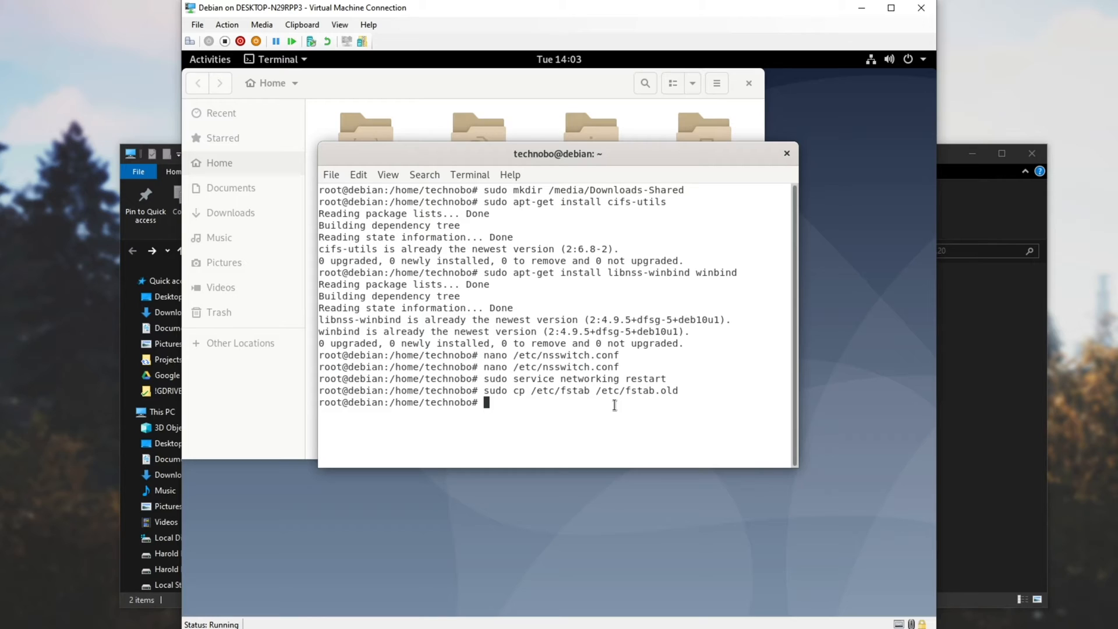
Create the credentials file /home/technobo/.smbcred in nano
text(nano /)
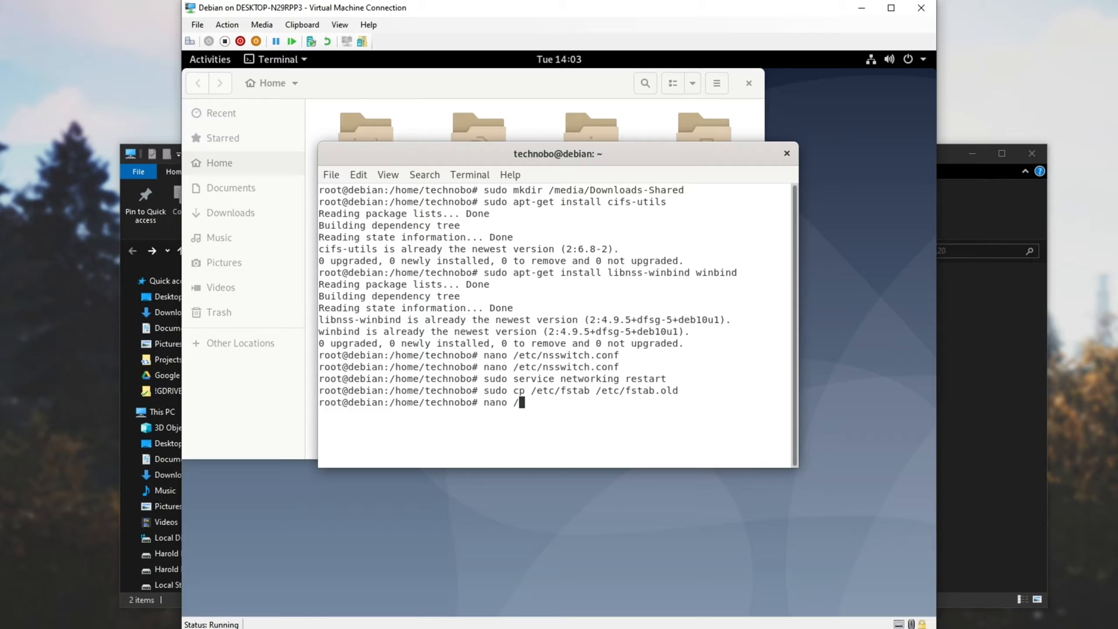
text(home/tech)
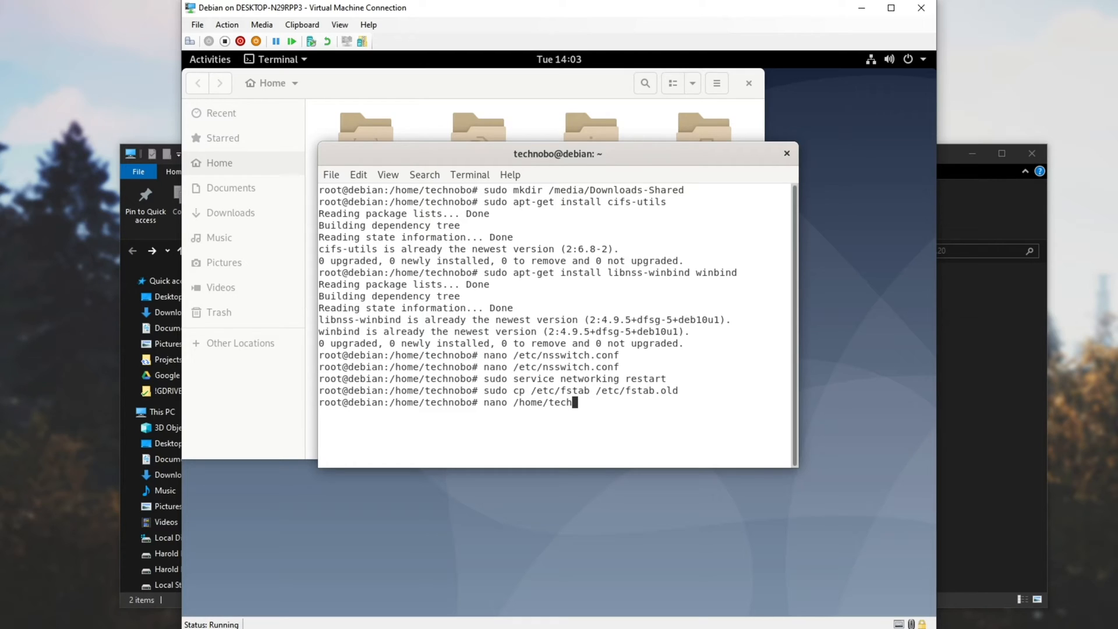
text(nobo/)
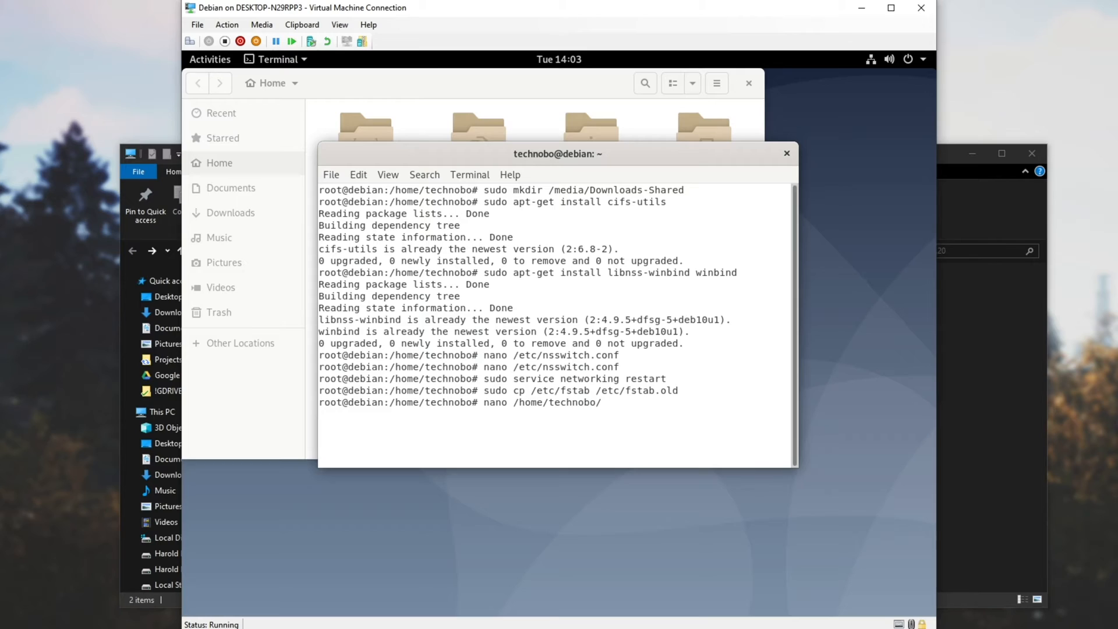
text(.smbcred)
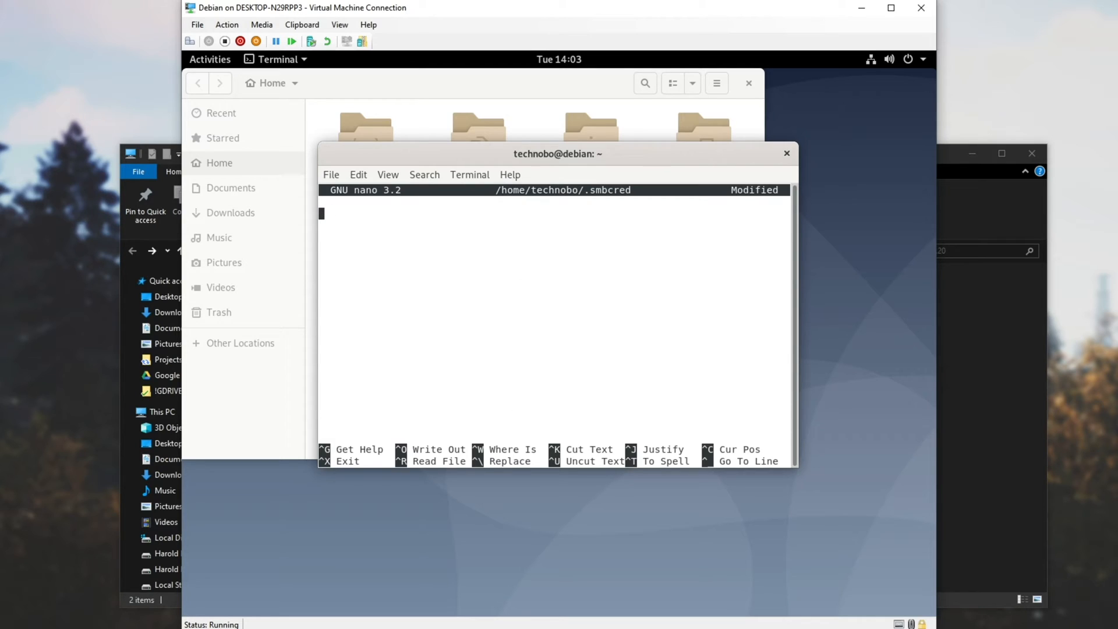
Add username= and password= lines and save the credentials file
text(useran)
click(553, 225)
text(p)
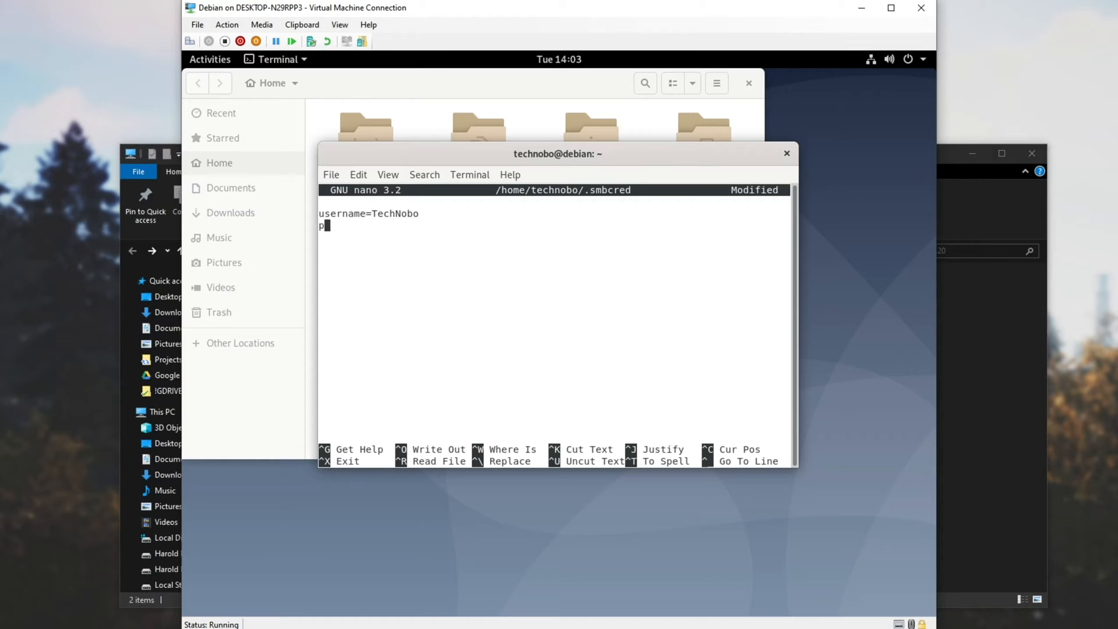
text(assword=)
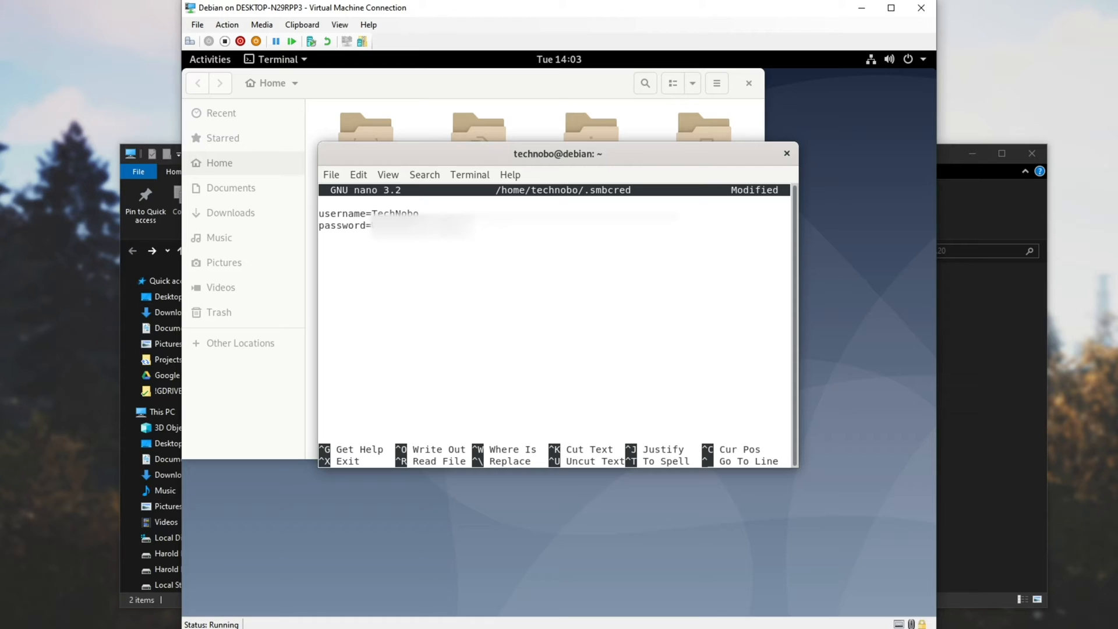
key(ctrl+o)
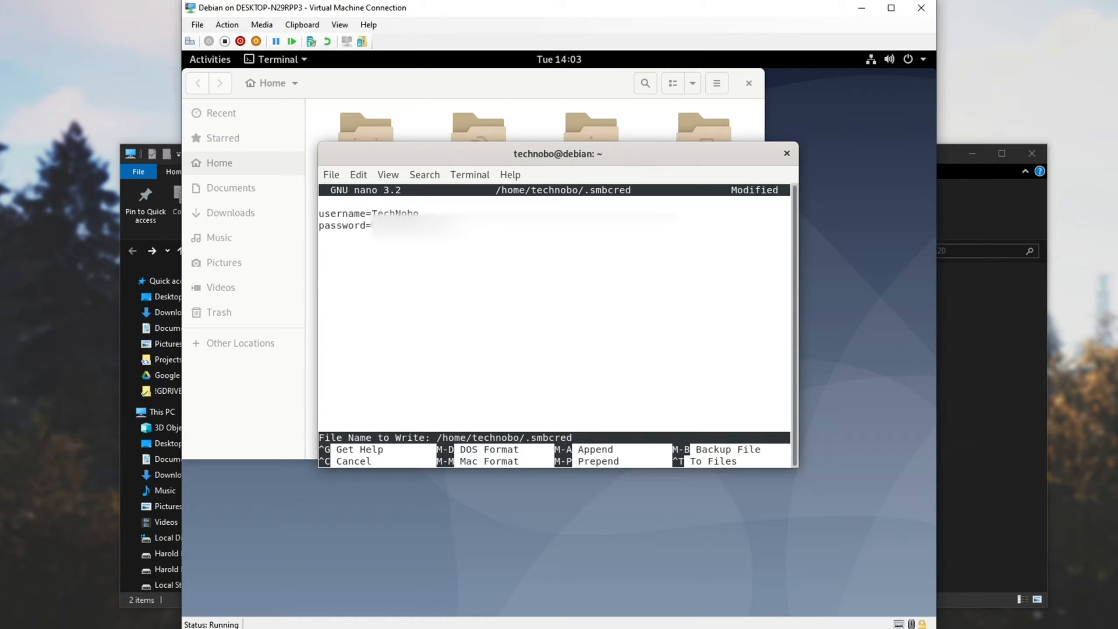
key(Enter)
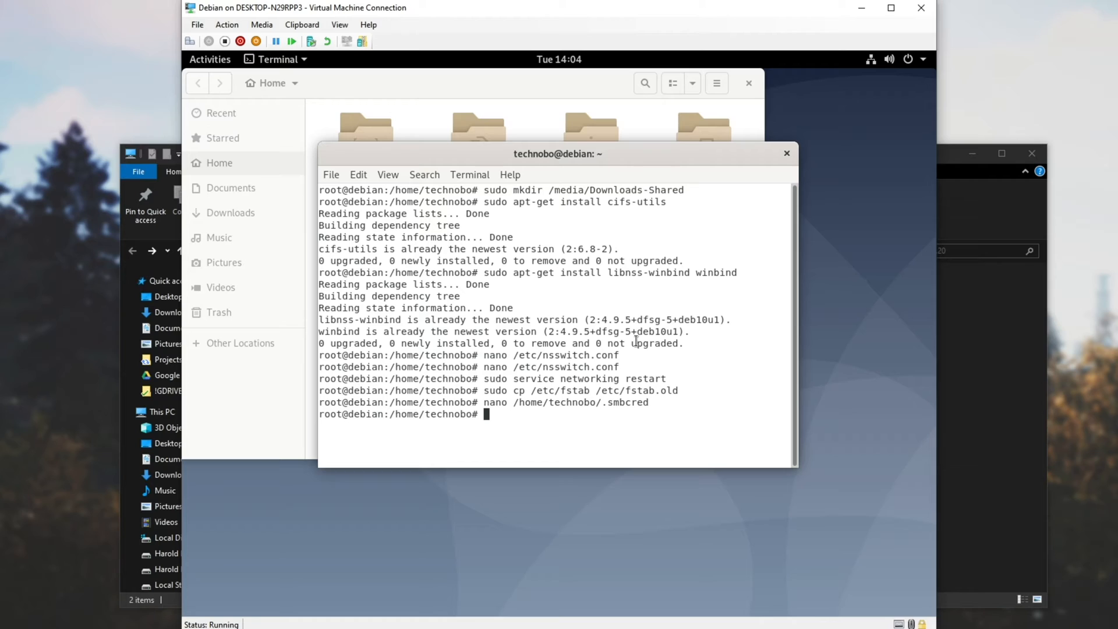
Run id to find uid and gid 1000, then begin sudo nano for fstab
text(id technobo)
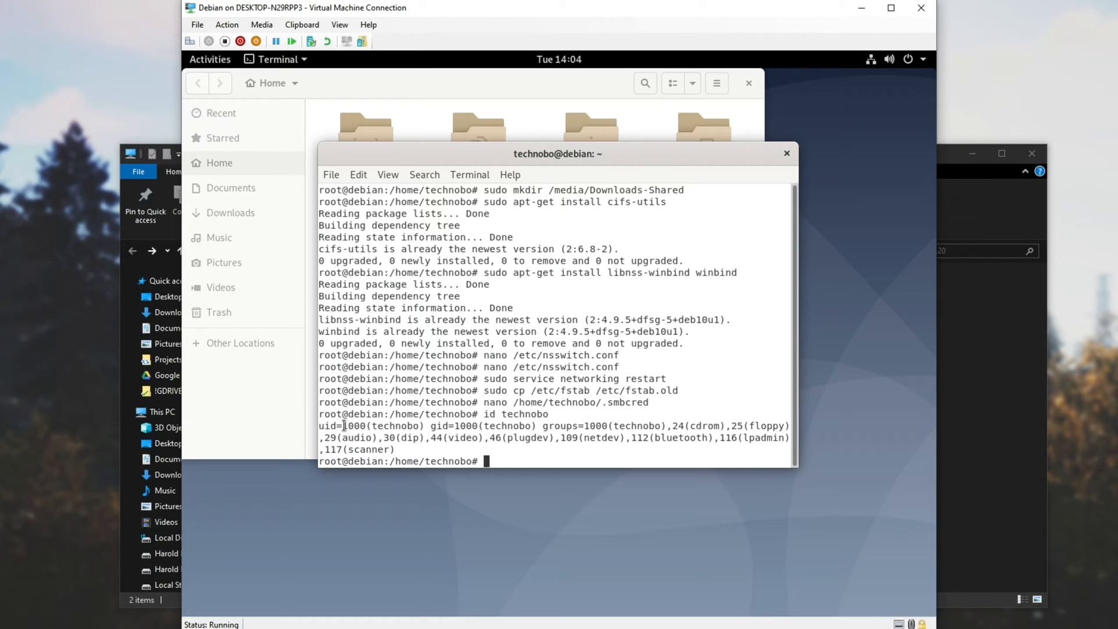
double_click(382, 426)
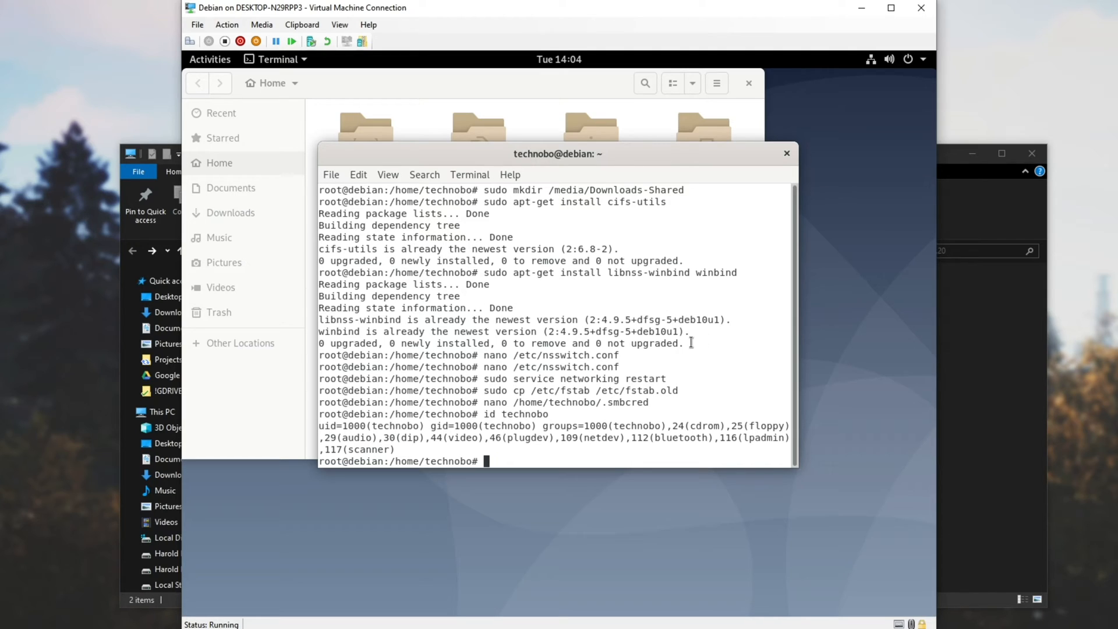
text(sudo n)
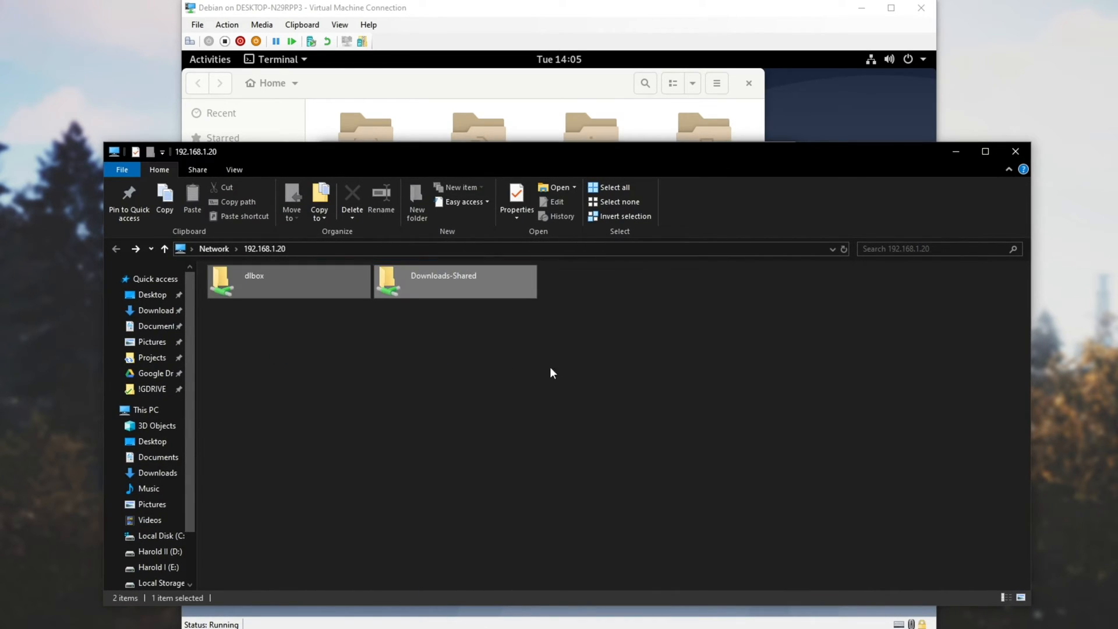
Begin the new fstab line with //192.168.1.20, checking the share name in File Explorer
click(569, 398)
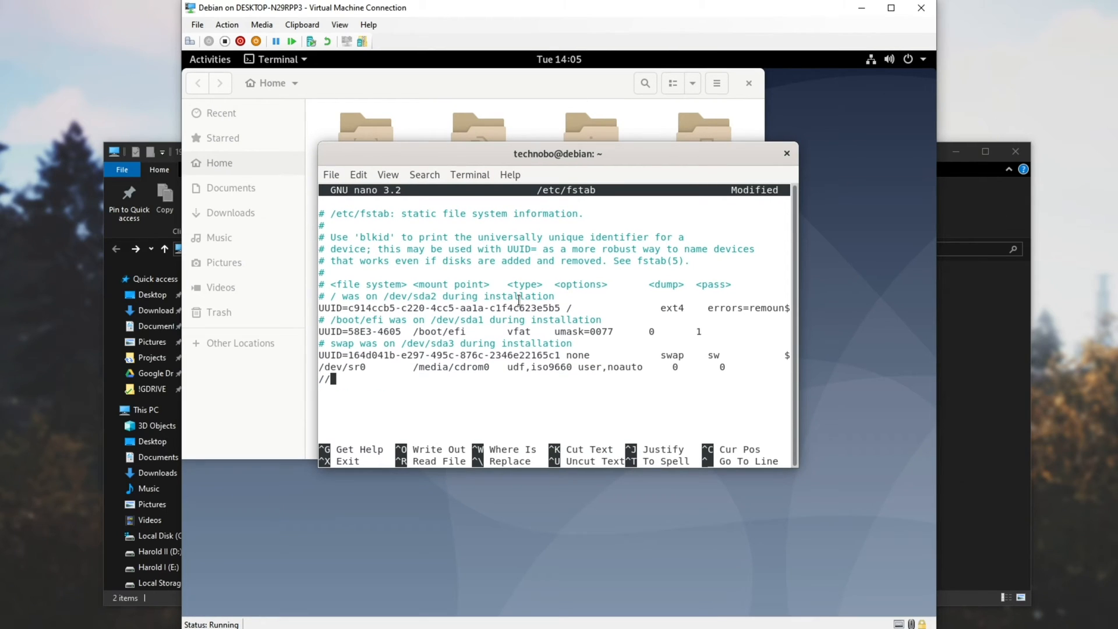
text(192.)
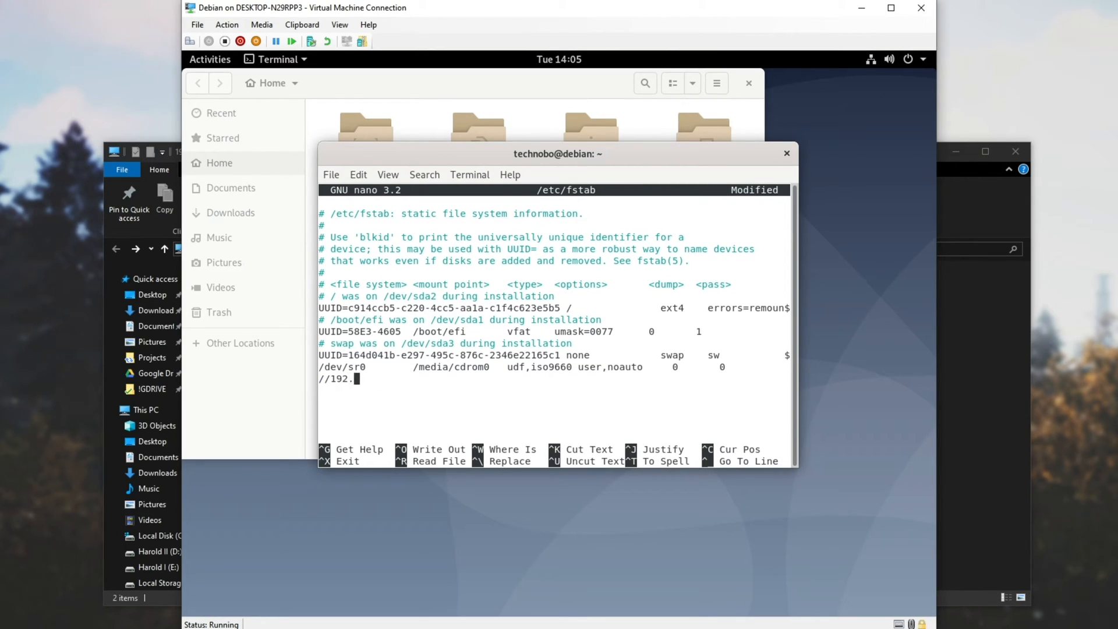
text(168.1.20)
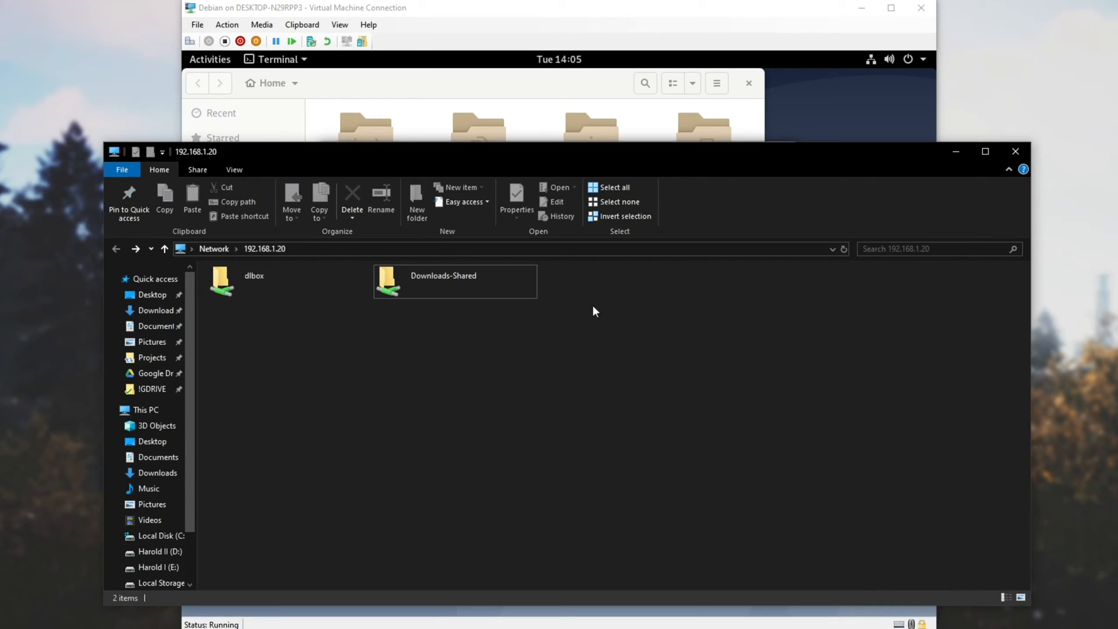
click(443, 282)
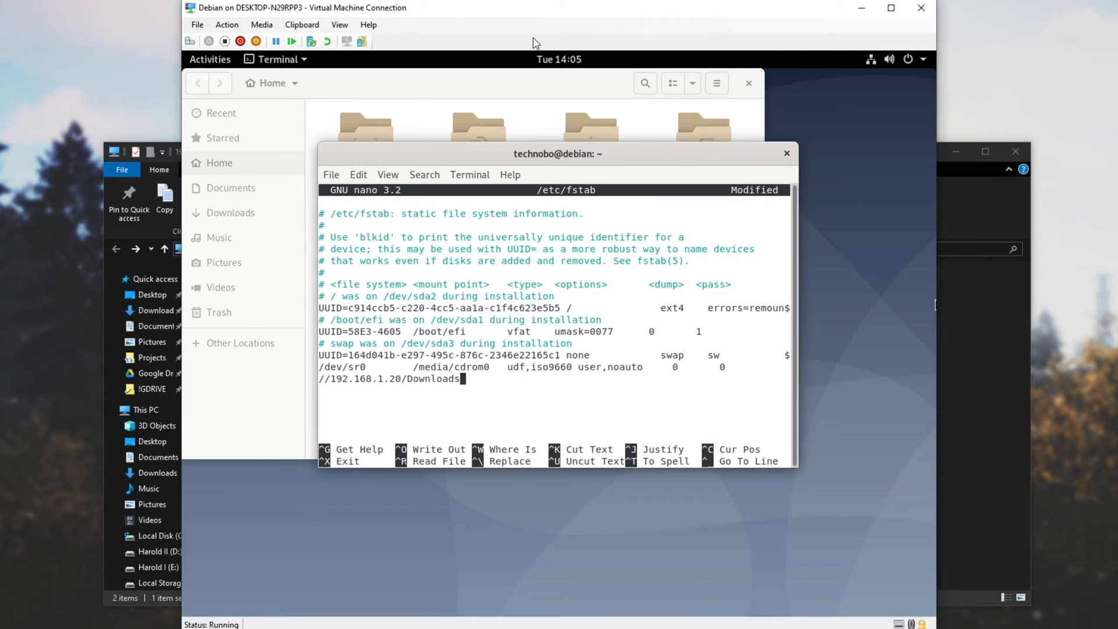
Complete the share //192.168.1.20/Downloads-Shared, mount point /media/Downloads-Shared, cifs and credentials=.smbcred
text(-Shared)
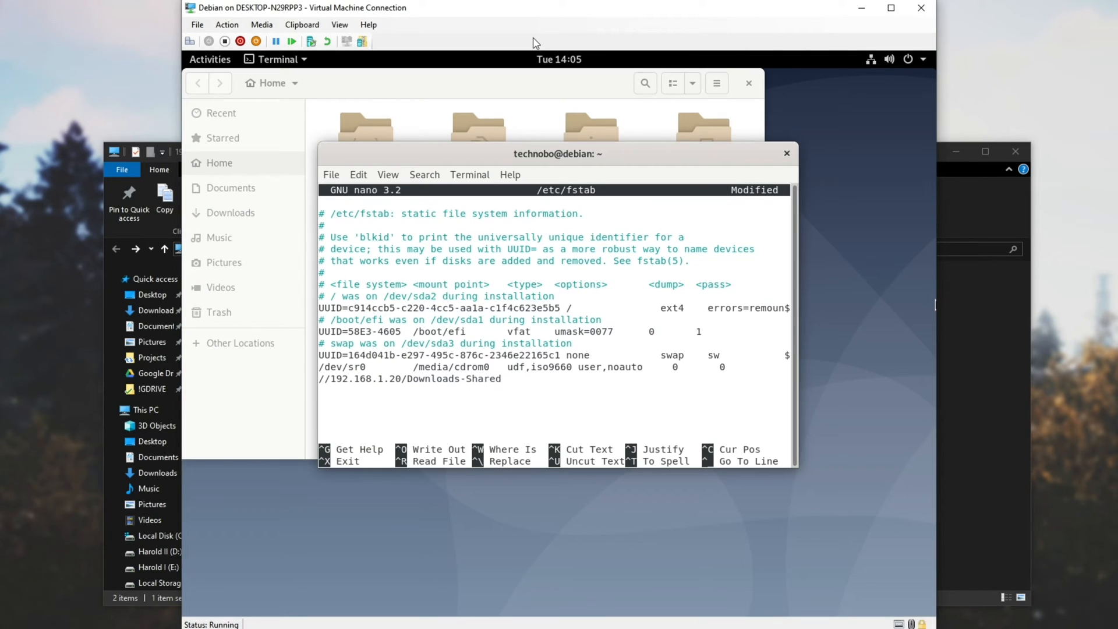
text(/m)
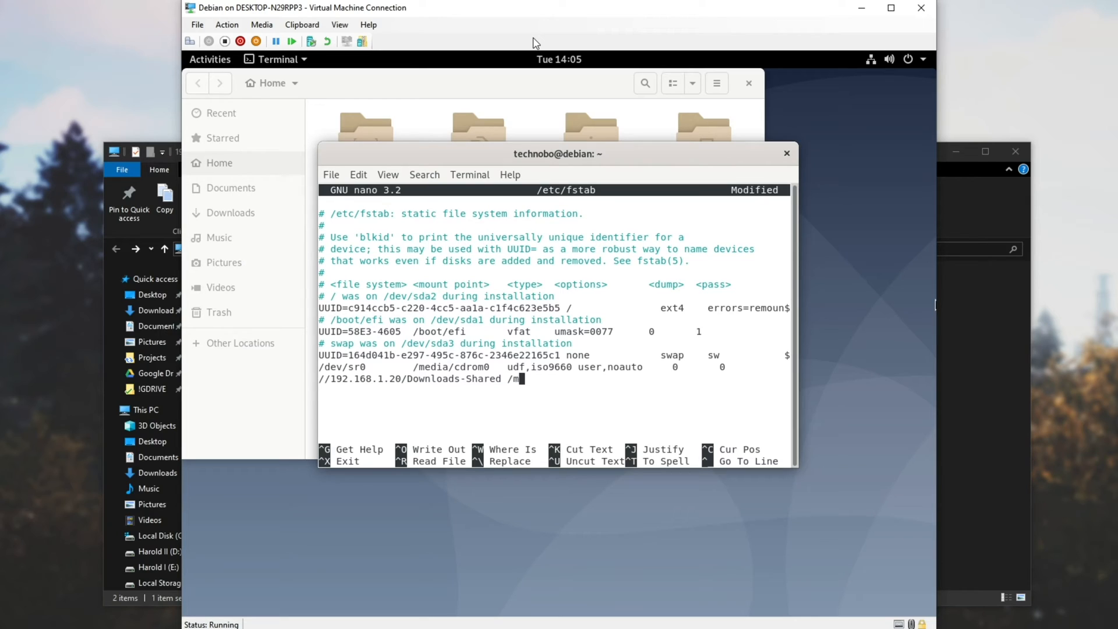
text(edia/)
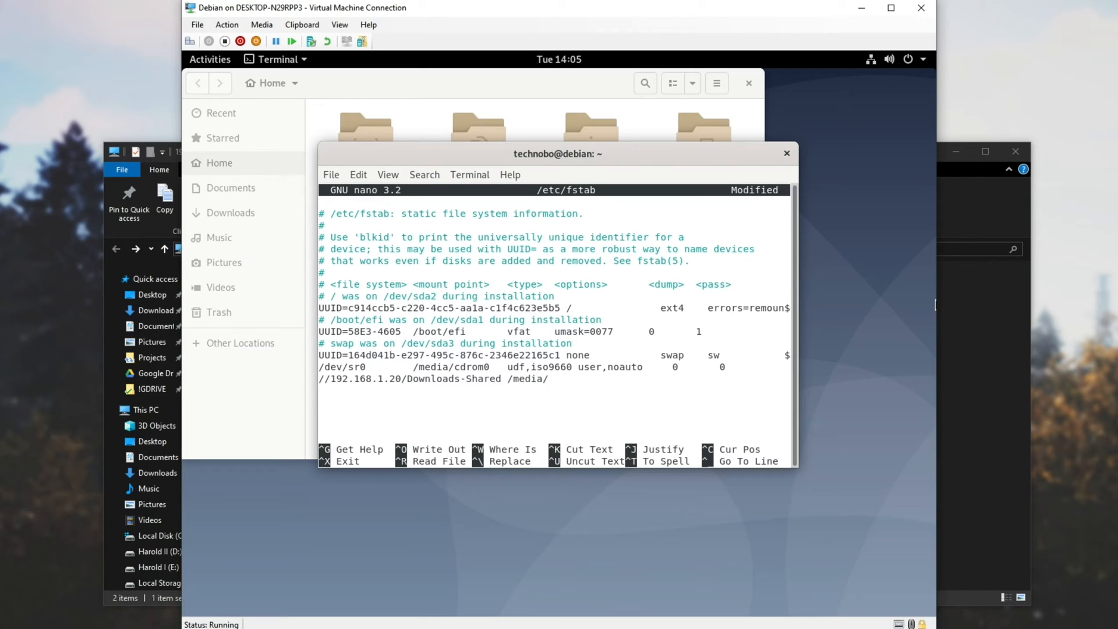
text(Downlo)
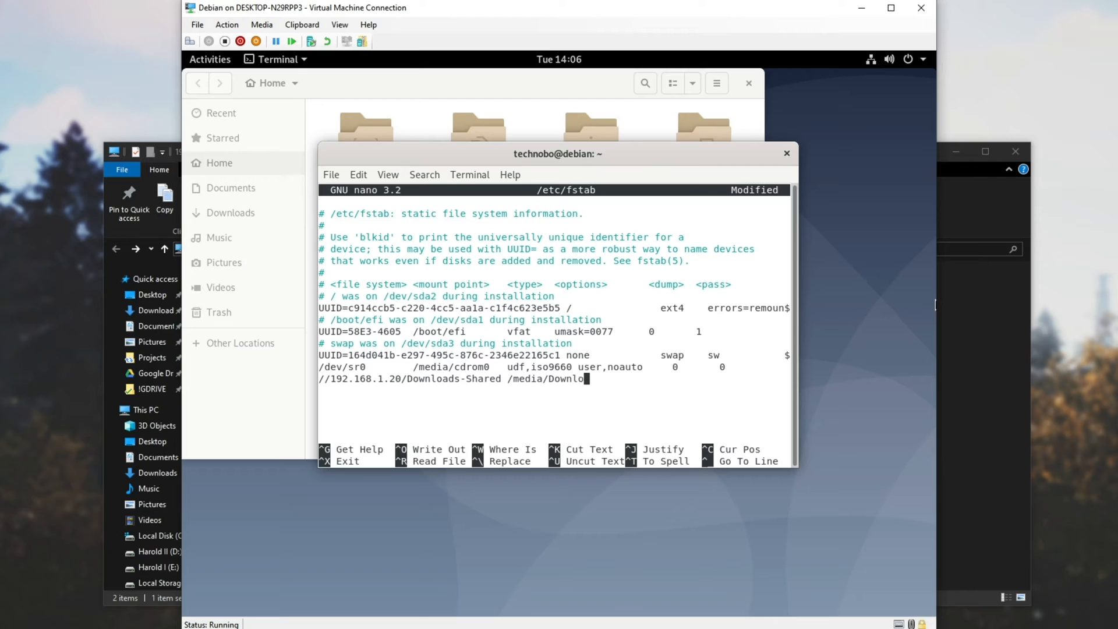
text(ads-Shared ci)
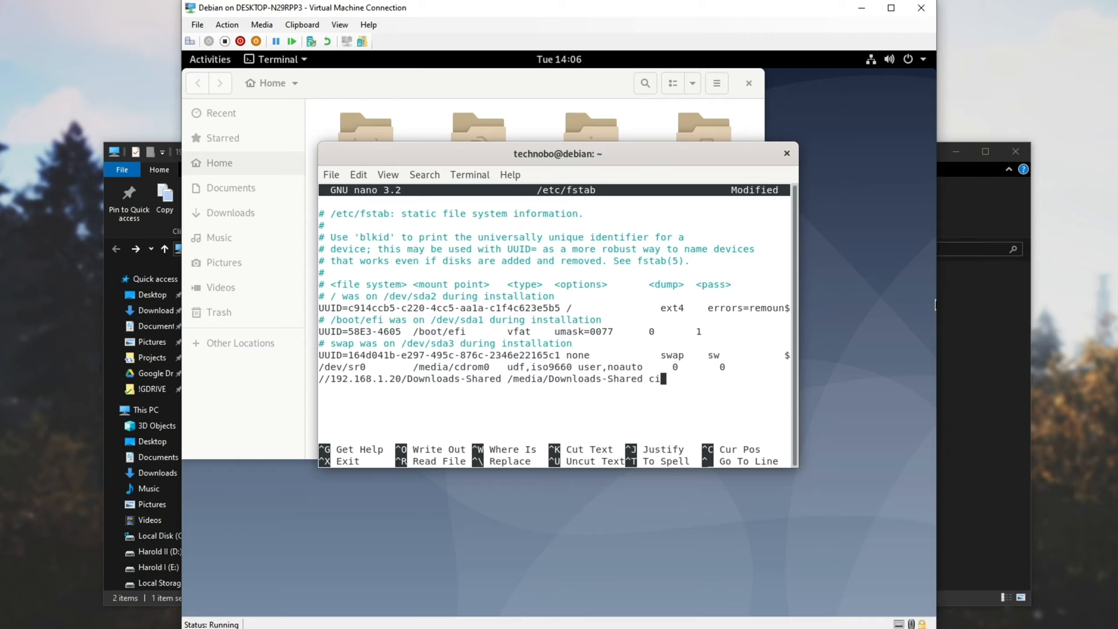
text(fs cred)
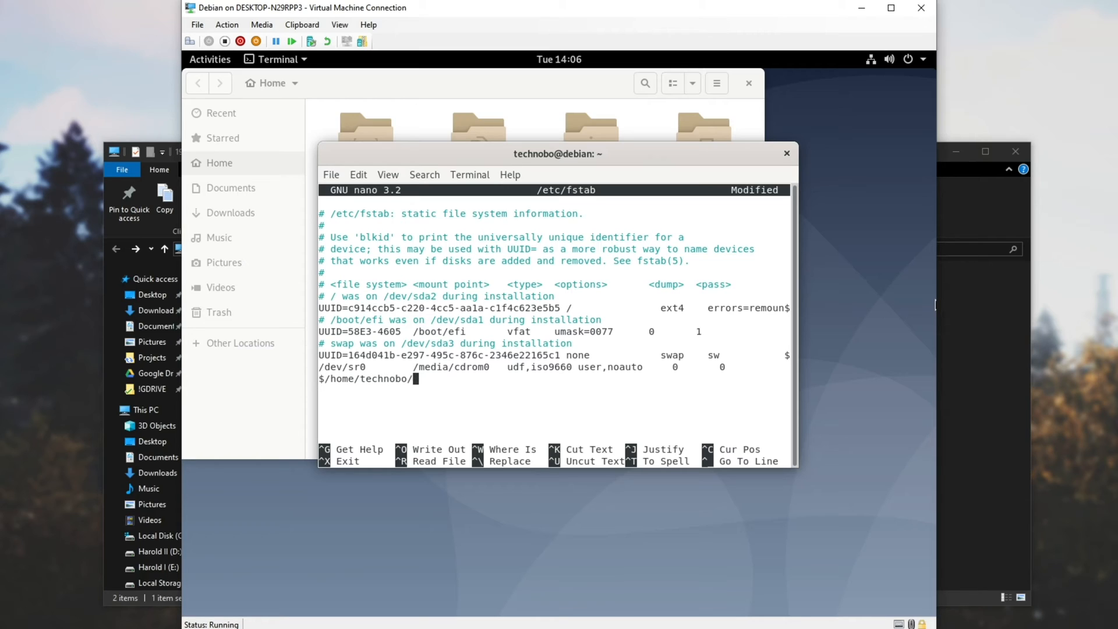
text(.smbcred)
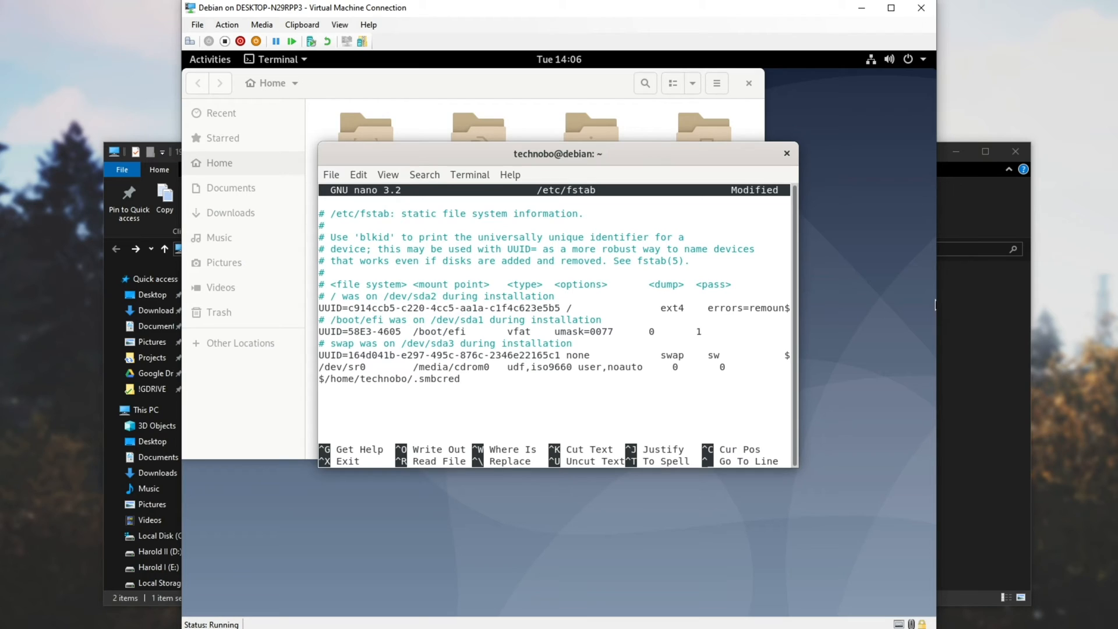
Add iocharset=utf8, gid=1000, uid=1000, file_mode=0777 options and 0 0
text(,i)
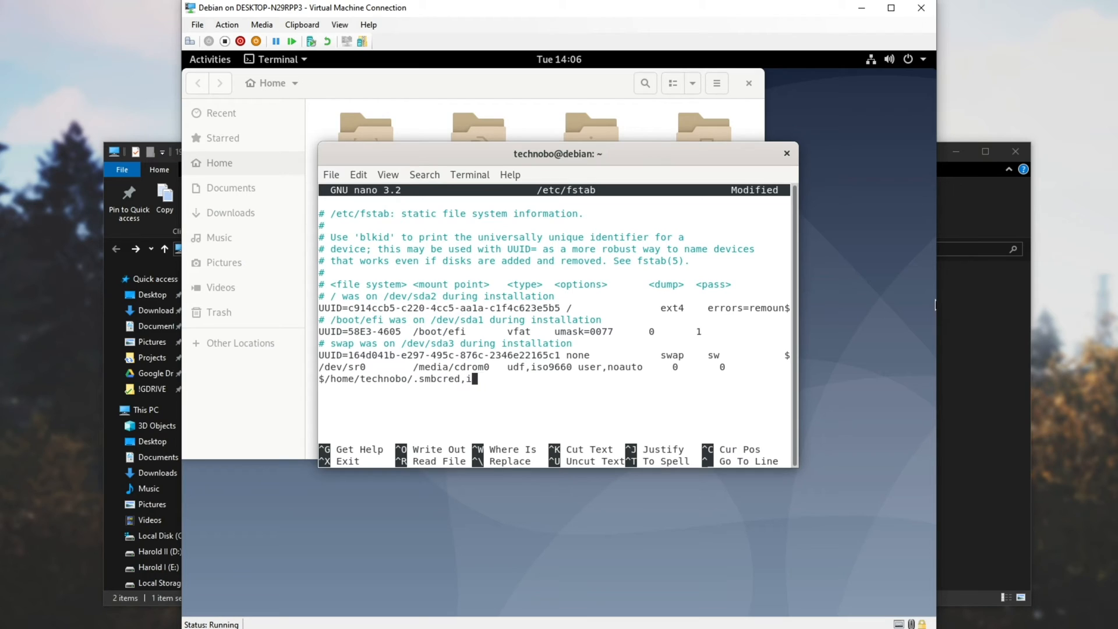
text(ocharset=)
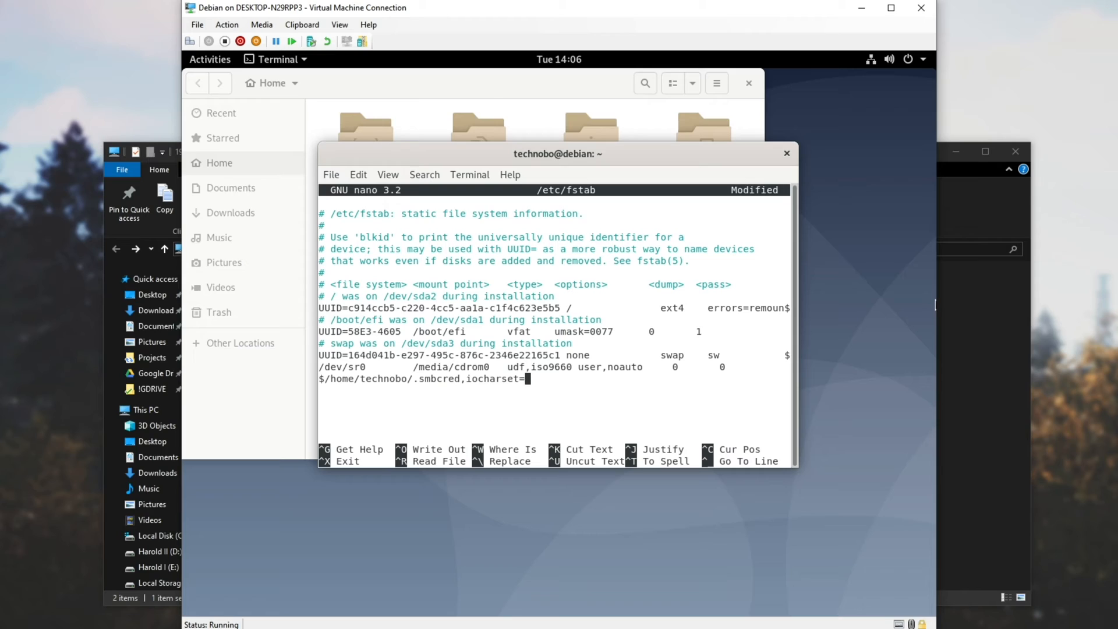
text(tf8,gid)
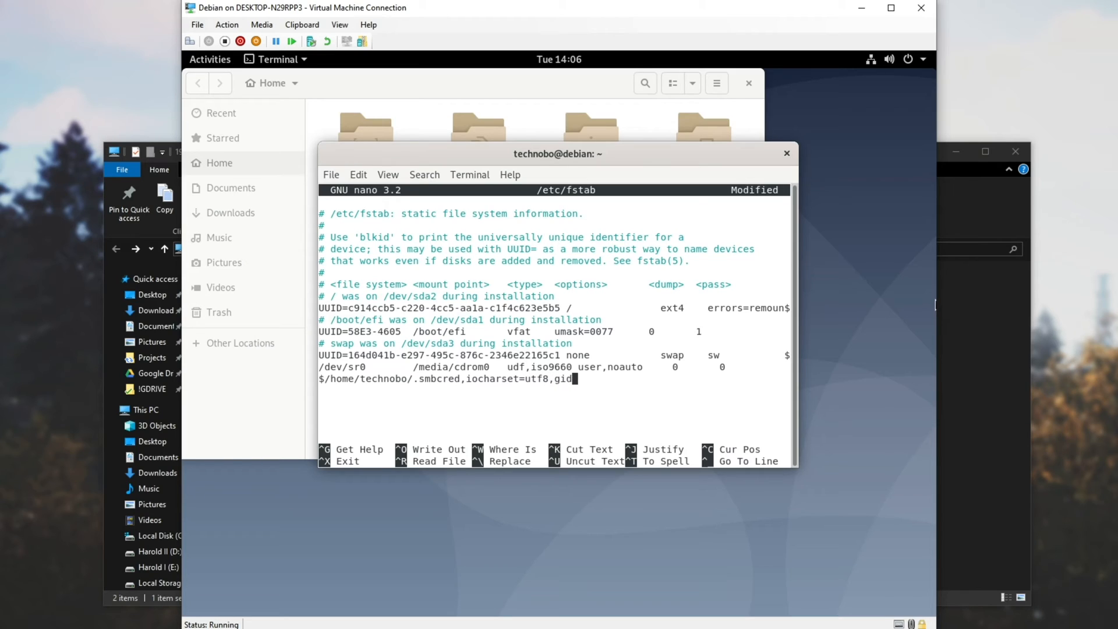
text(=)
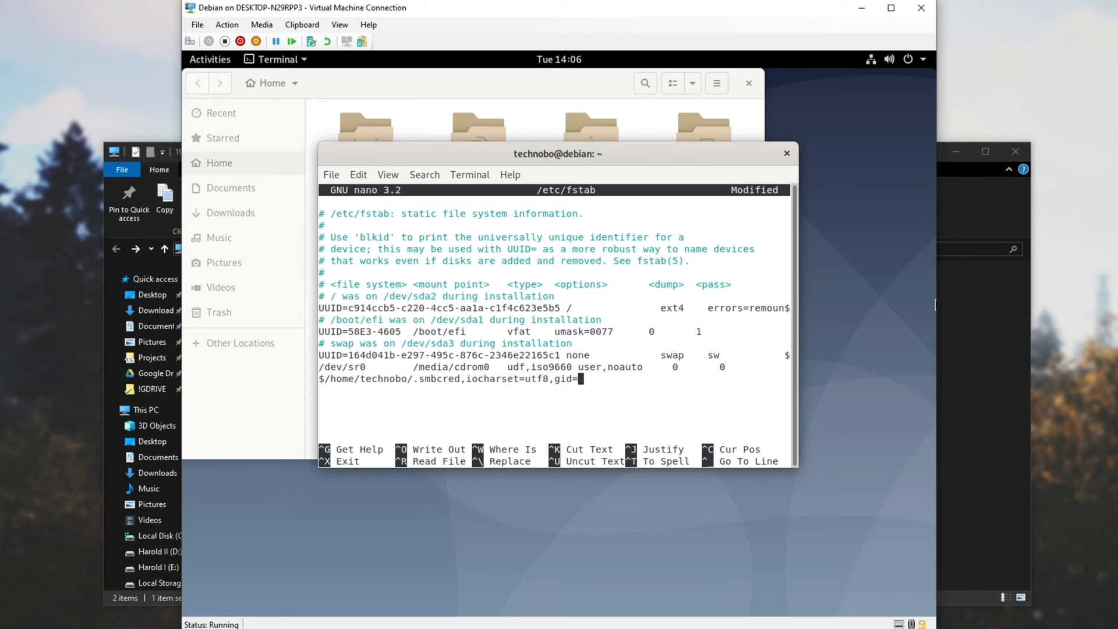
text(1000,)
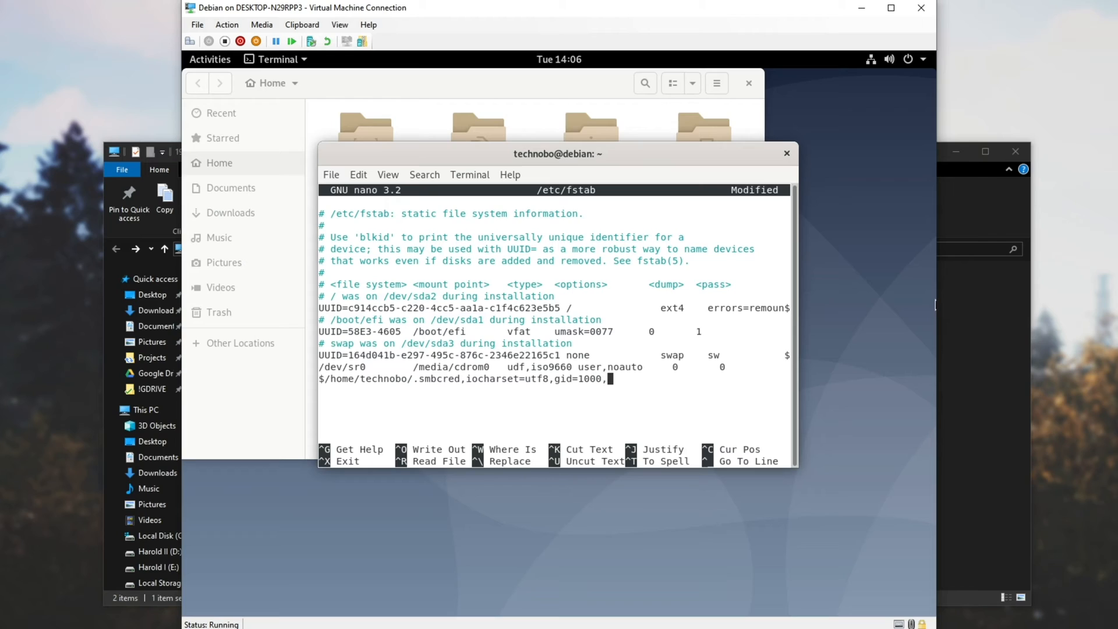
text(uid=100)
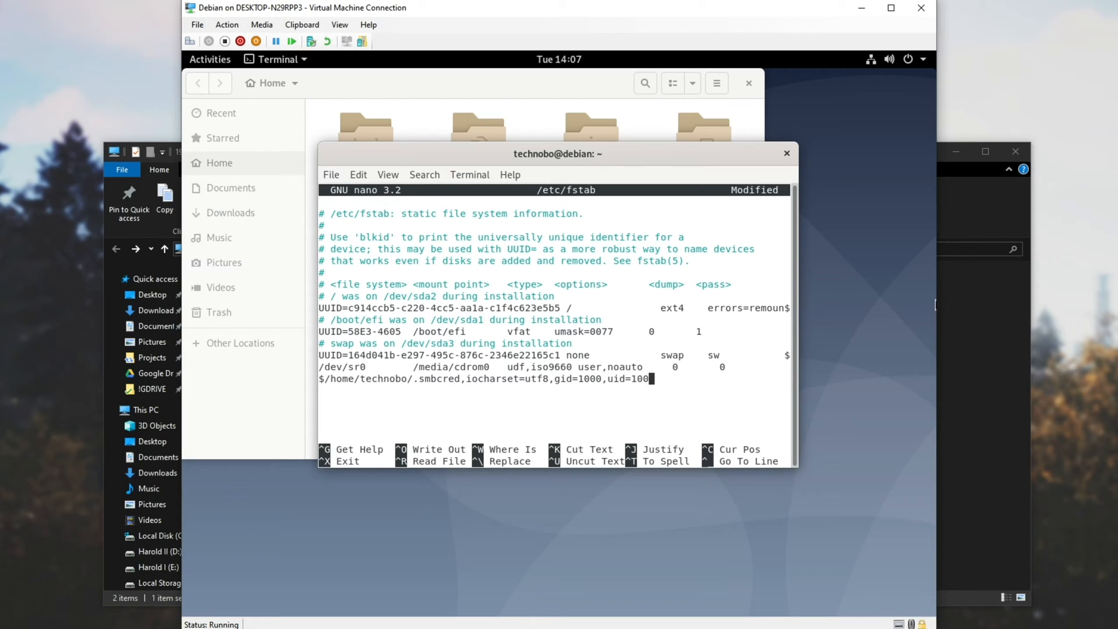
text(,file_mod)
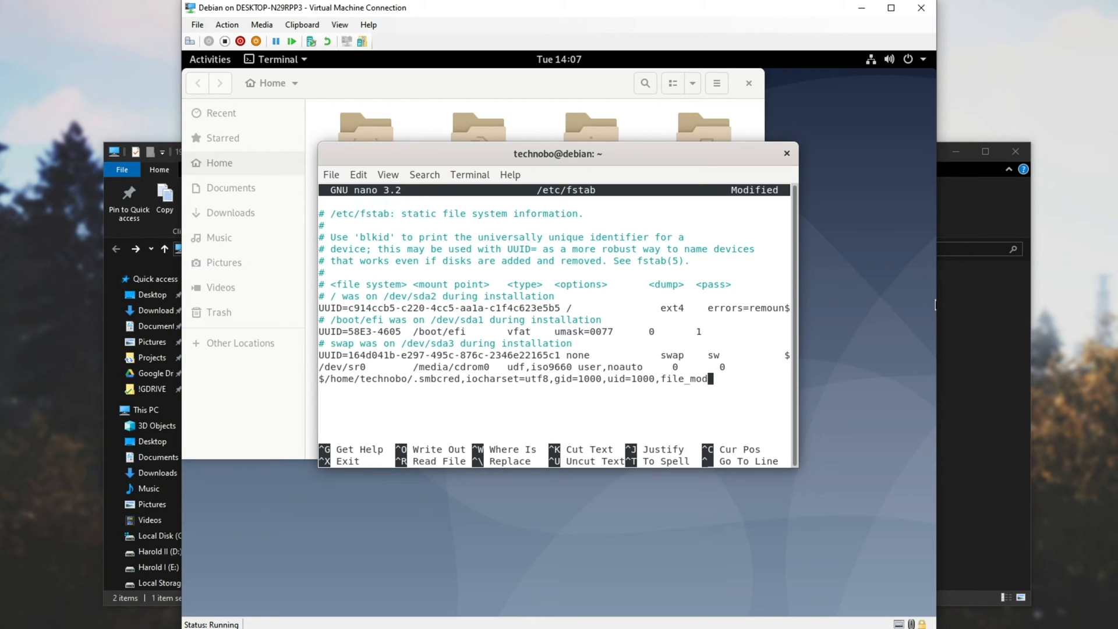
text(=0777)
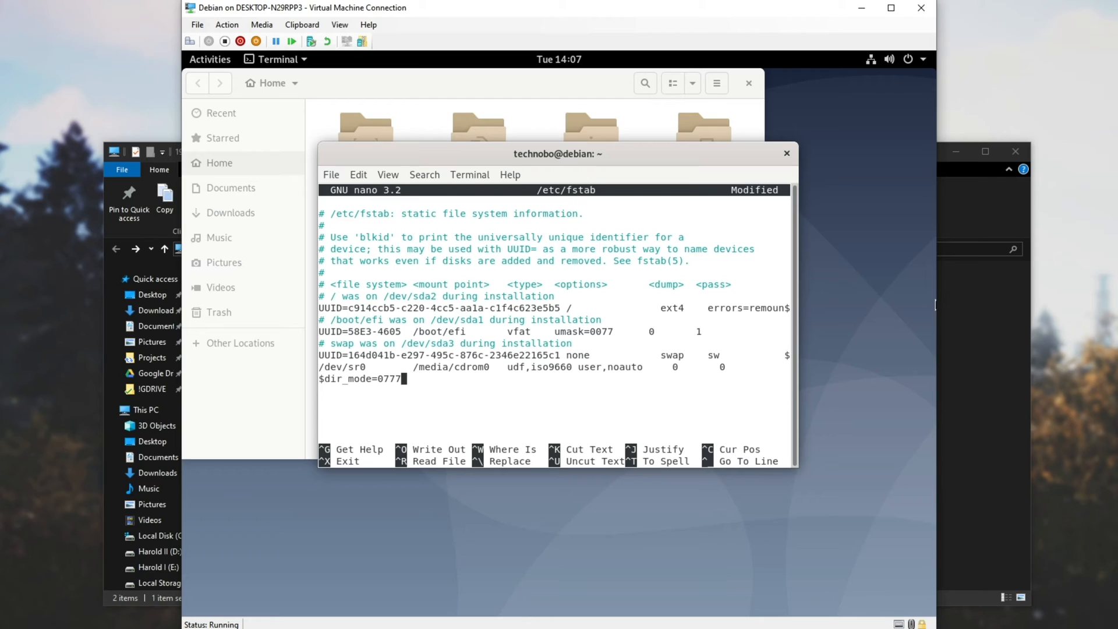
text(0 0)
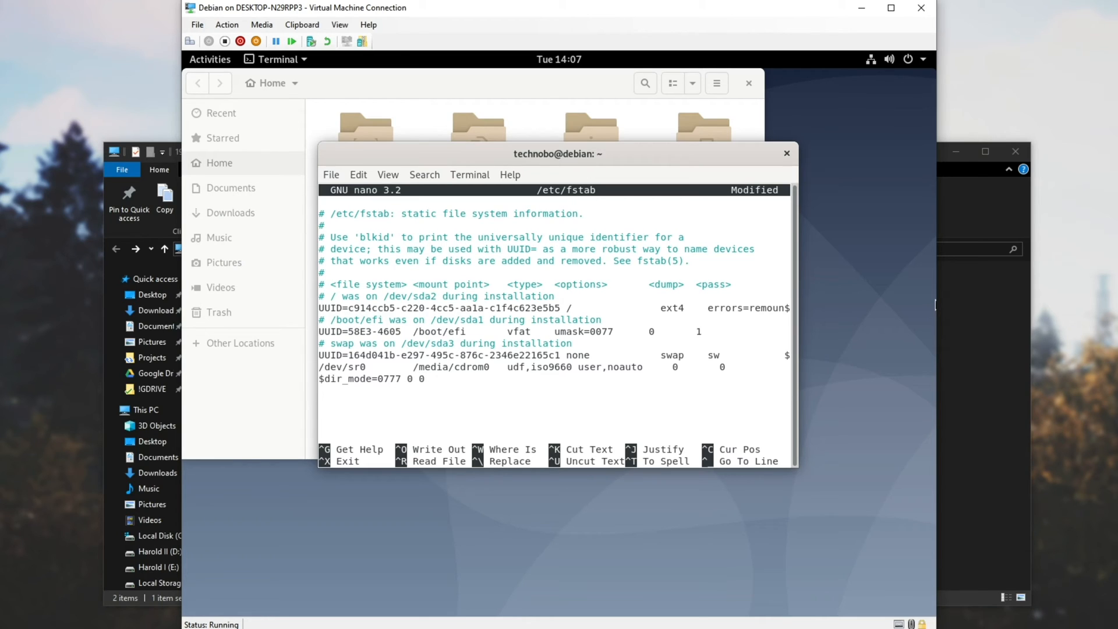
Finish the full fstab cifs entry, save /etc/fstab and exit nano
text(//192.168.1.20/Downloads-Shared /media/Downloads-Shared cifs credentials=/home/$)
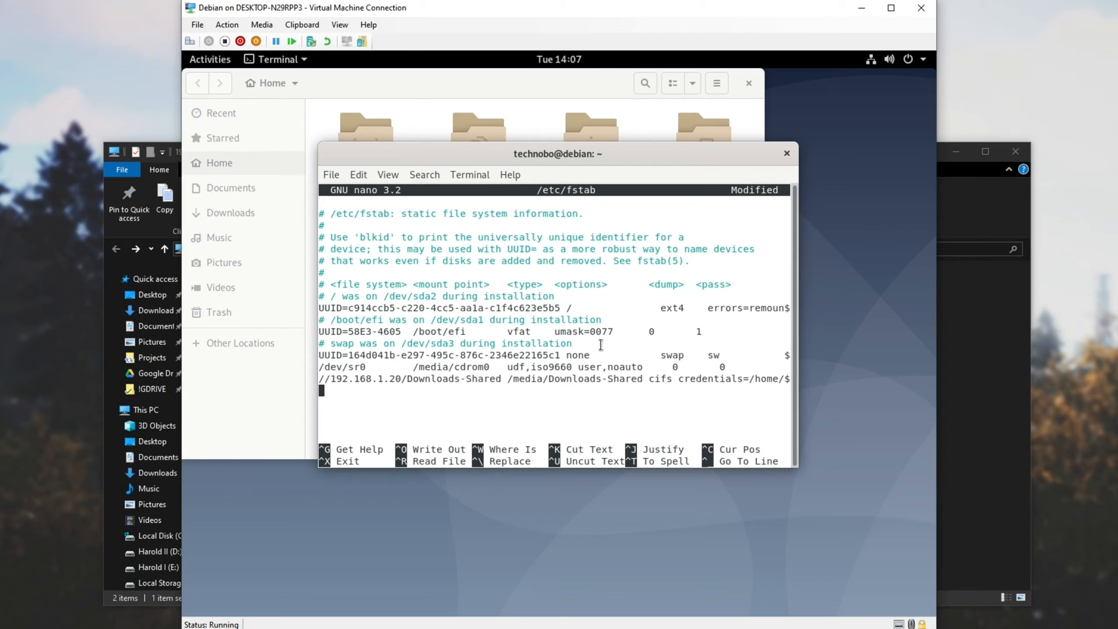
key(ctrl+o)
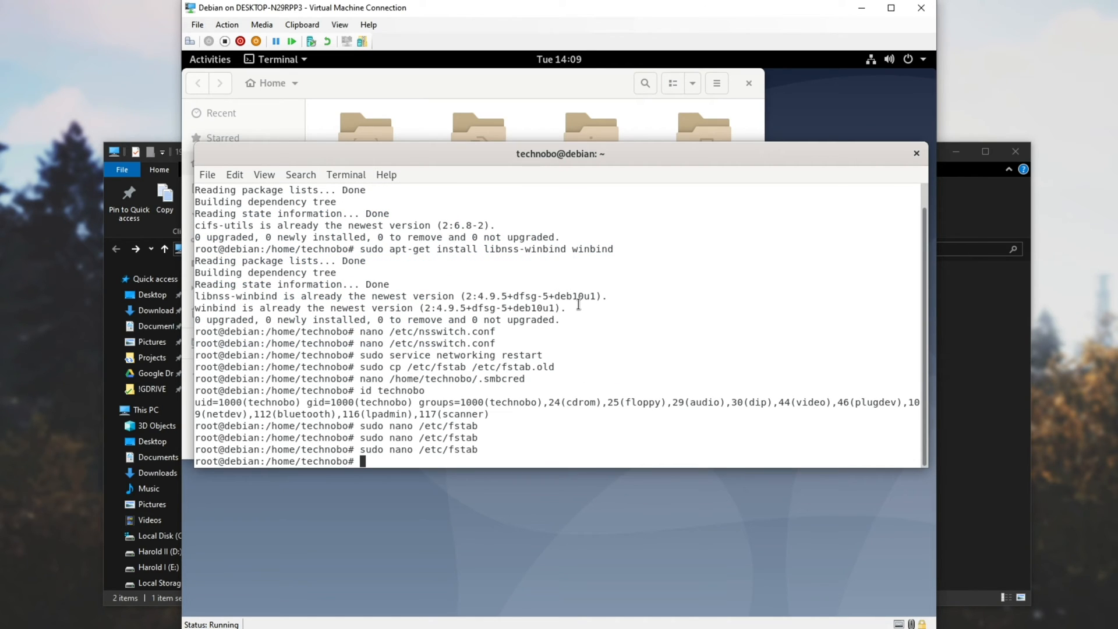
Run sudo mount -a so the fstab Downloads-Shared share mounts and shows in Files
text(sudo mount)
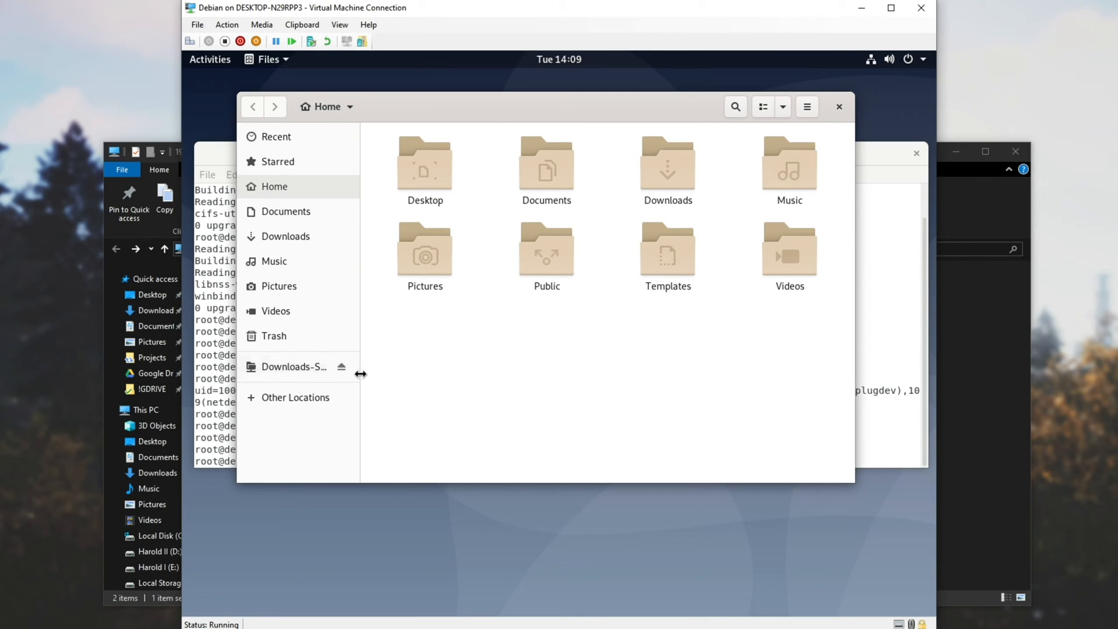
Browse the Downloads-Shared share's contents, then eject it so it lists under Networks in Other Locations
click(293, 367)
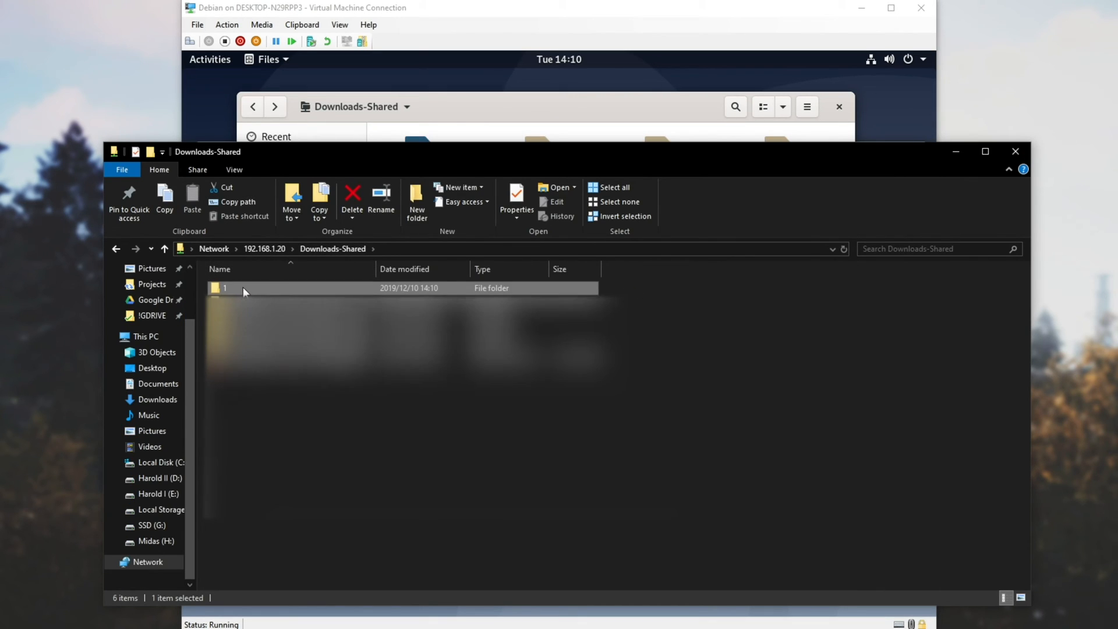
mouse_move(356, 259)
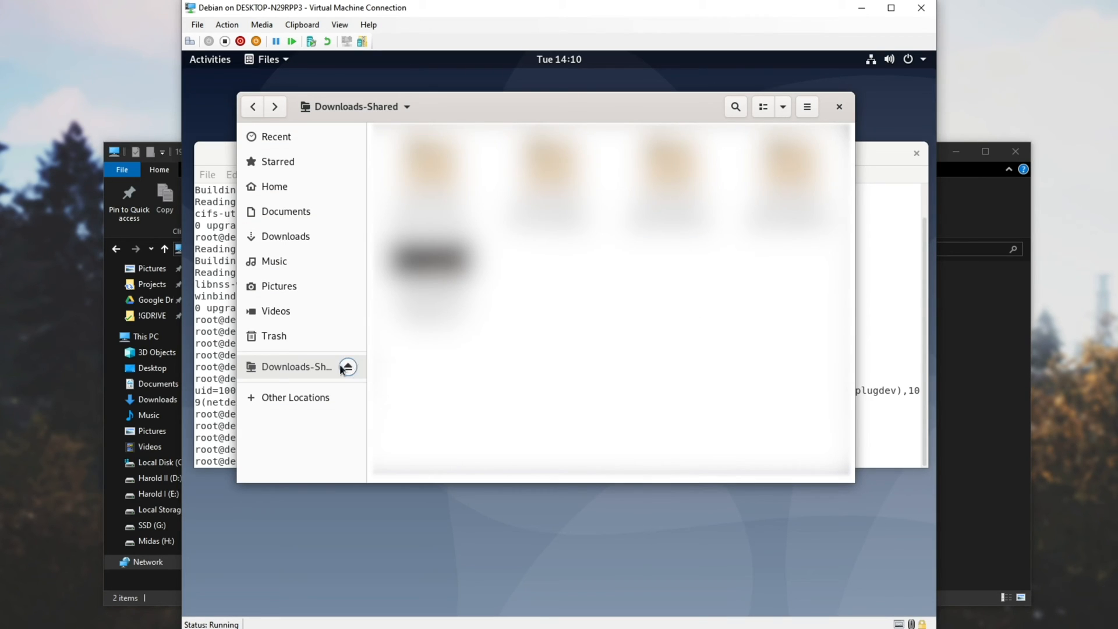
click(295, 397)
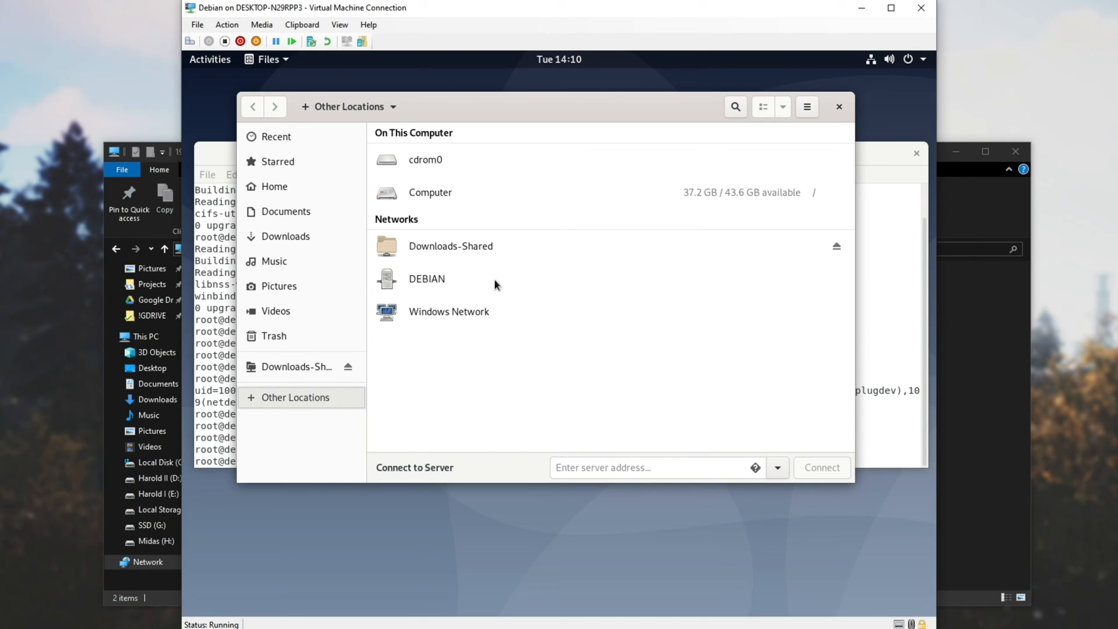
mouse_move(513, 277)
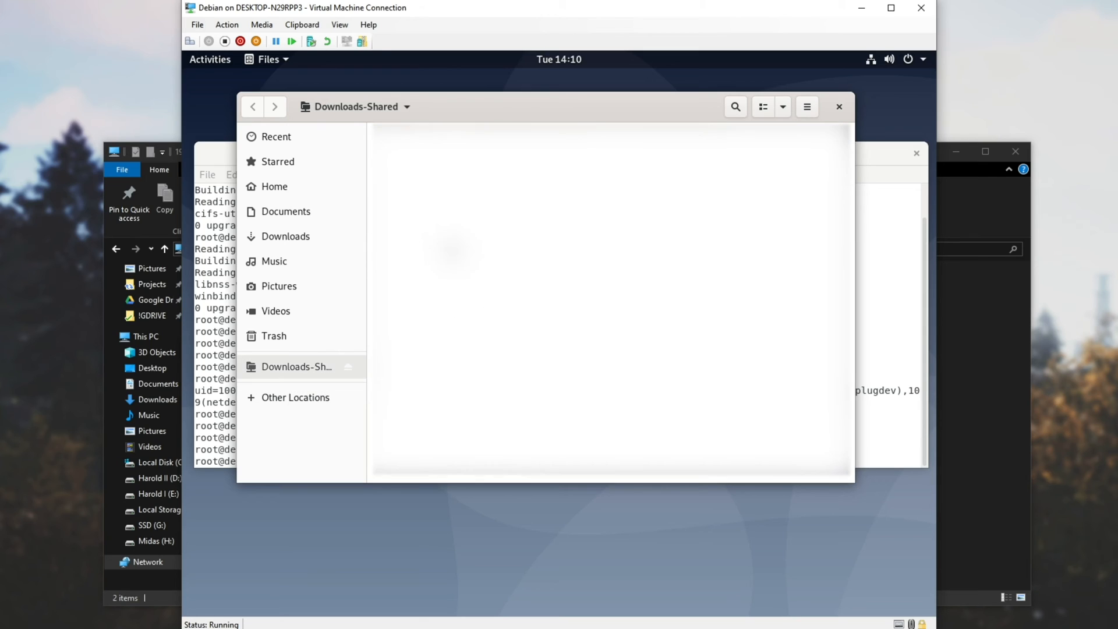
Check the Windows Network location is empty and return to Other Locations
click(295, 397)
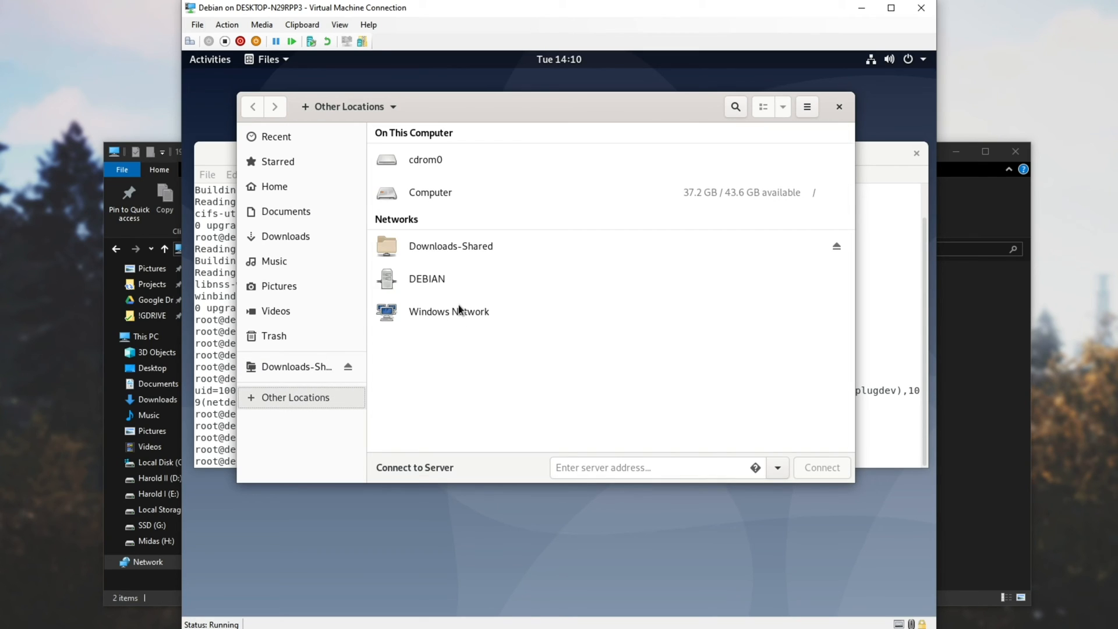
double_click(449, 313)
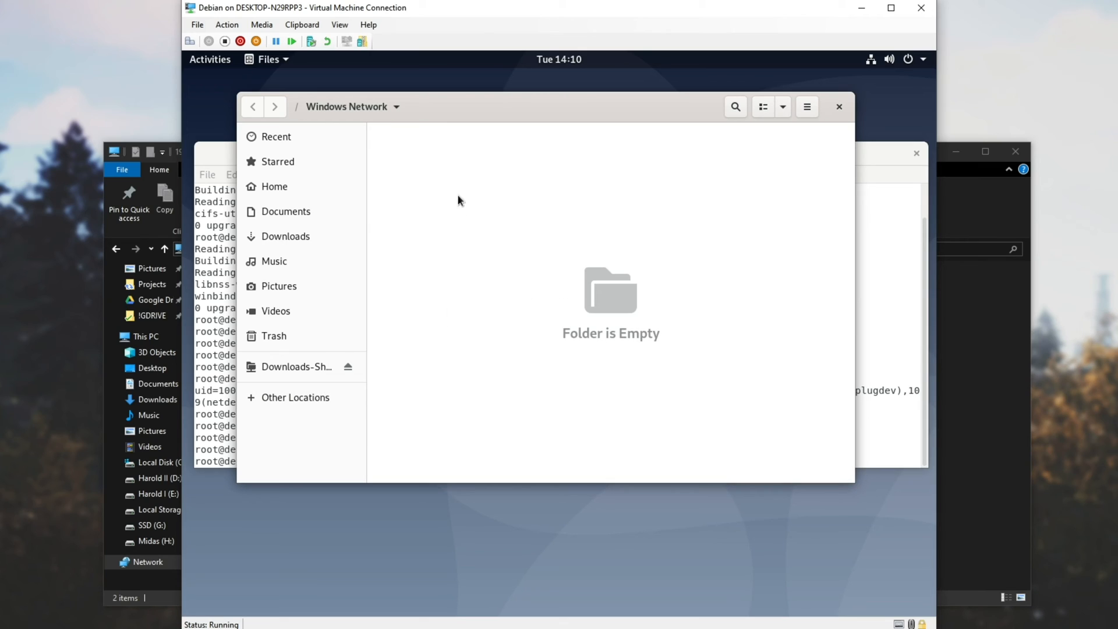
click(295, 397)
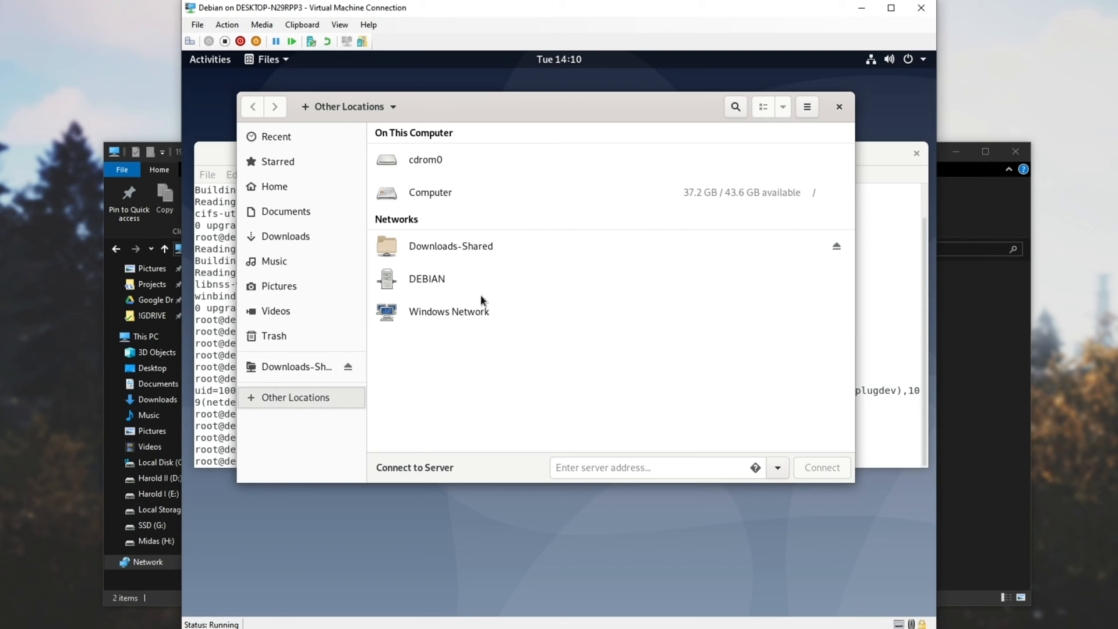
mouse_move(726, 284)
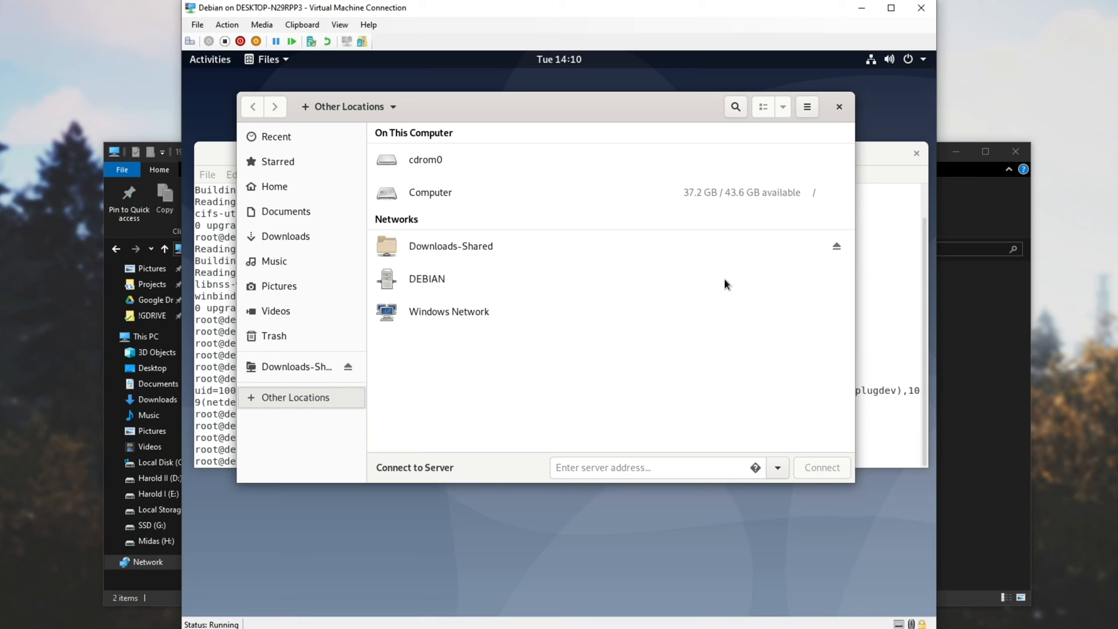
mouse_move(671, 105)
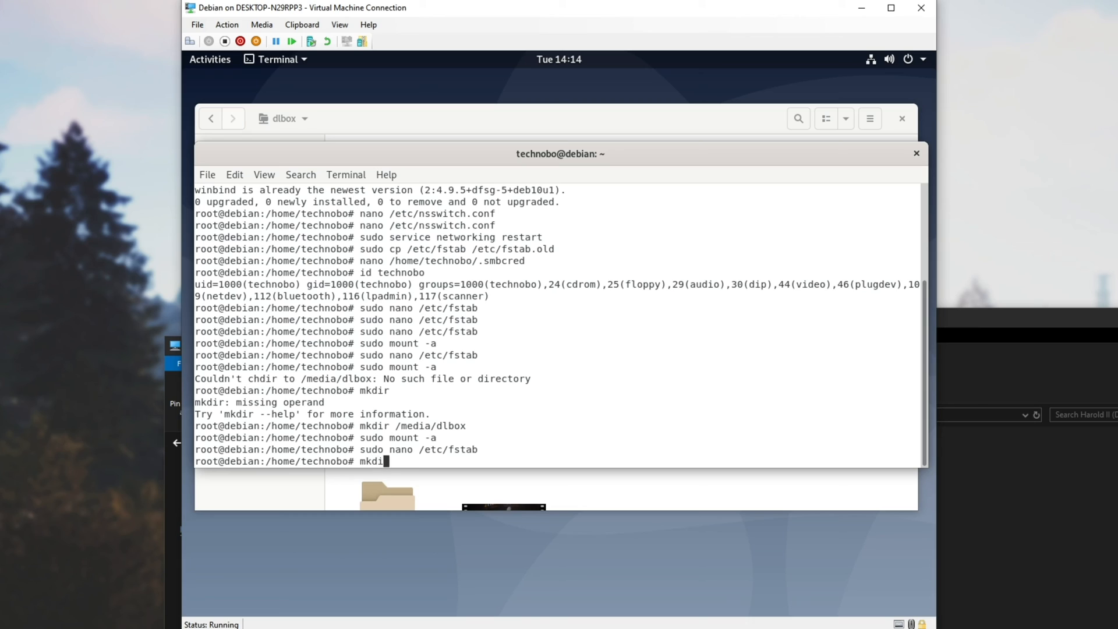
text(/)
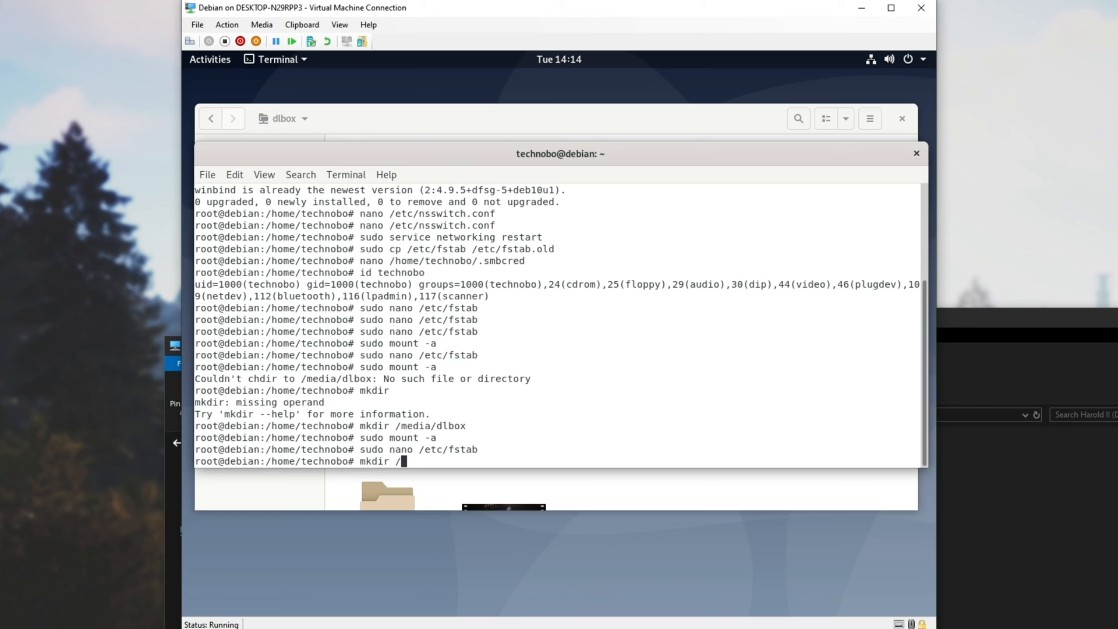
text(media/dlg)
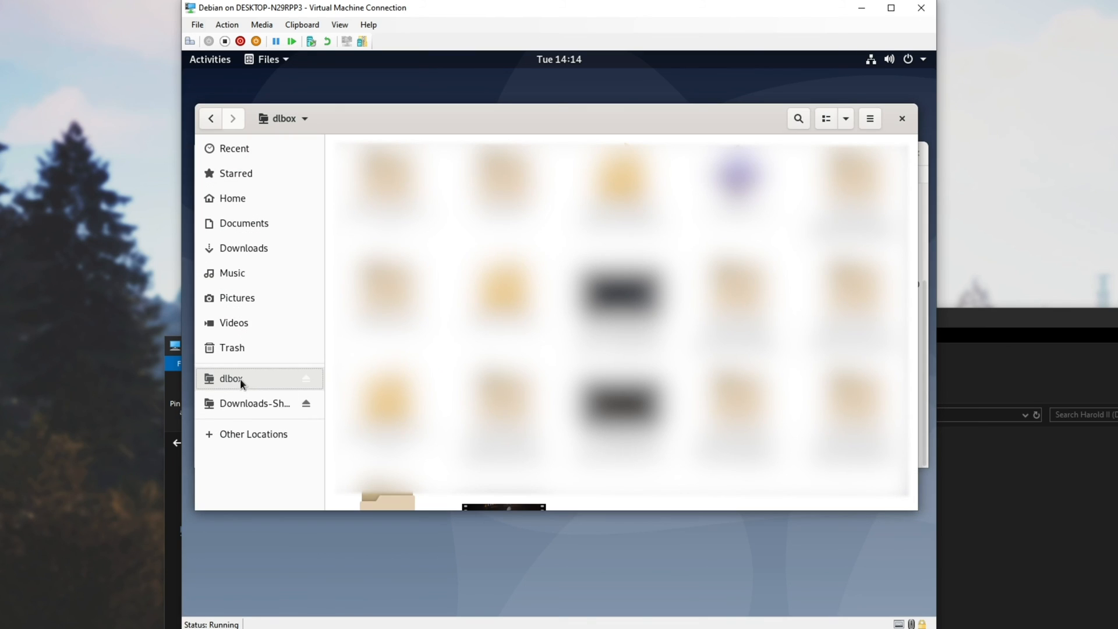
click(253, 403)
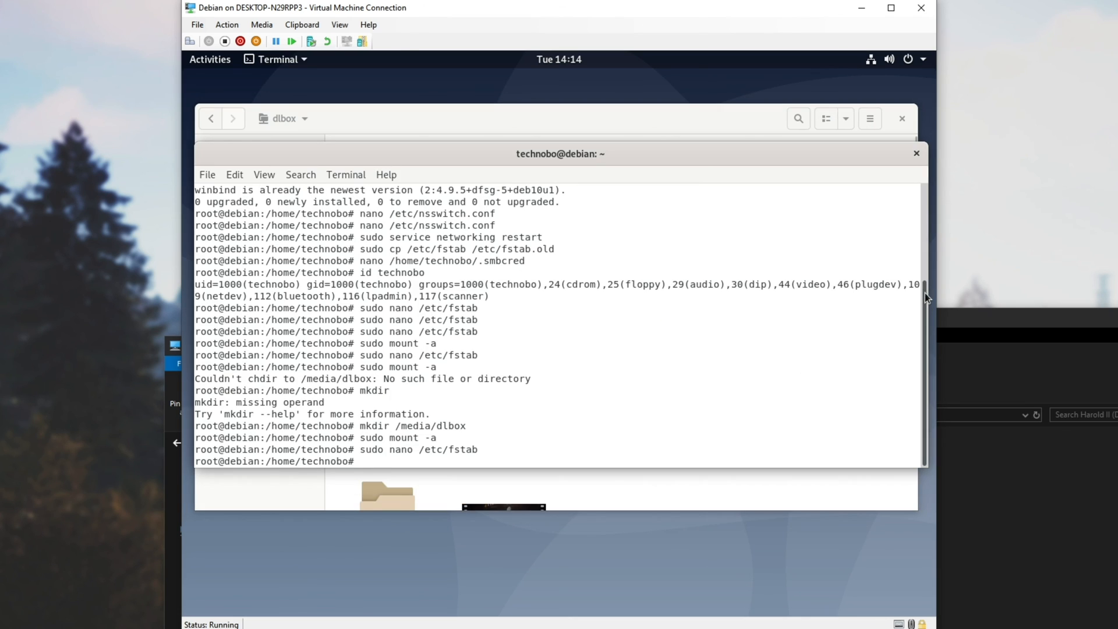
text(sudo mount -)
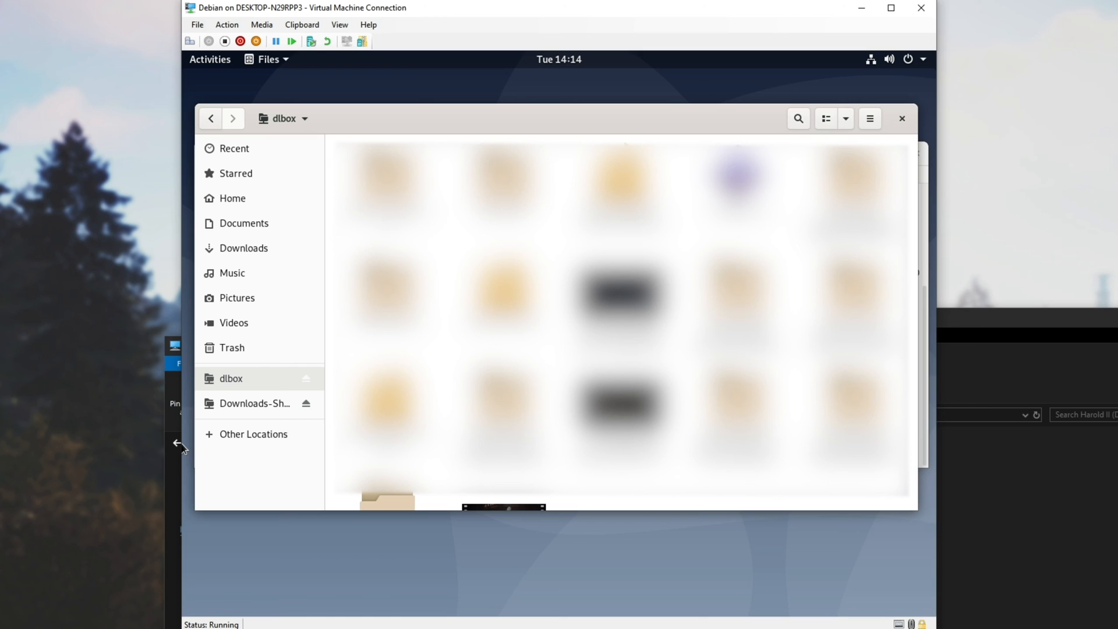
click(253, 433)
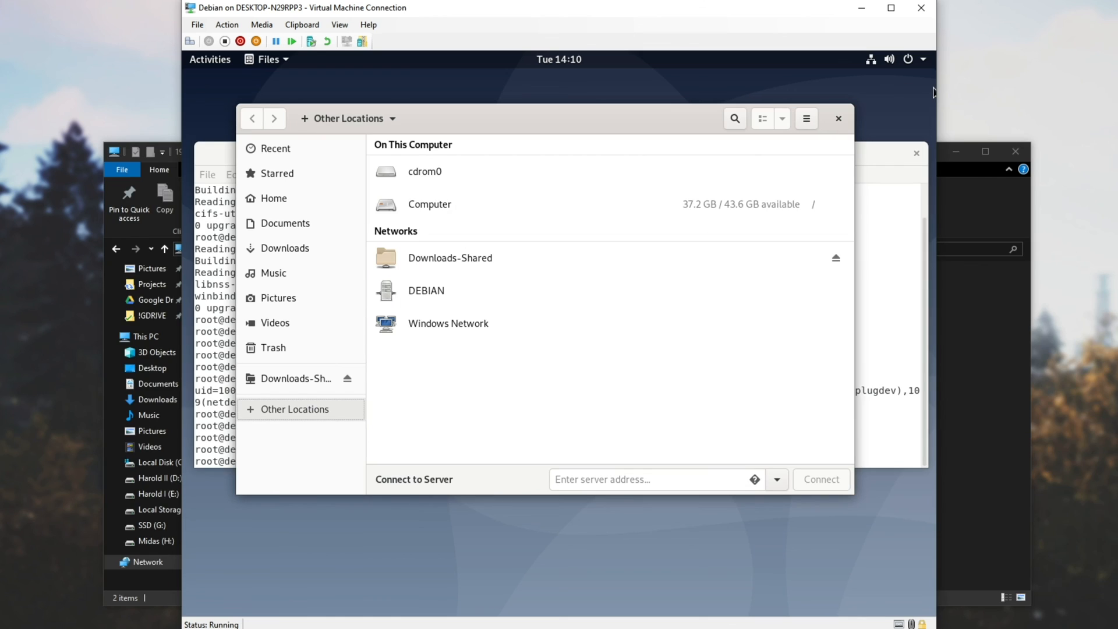